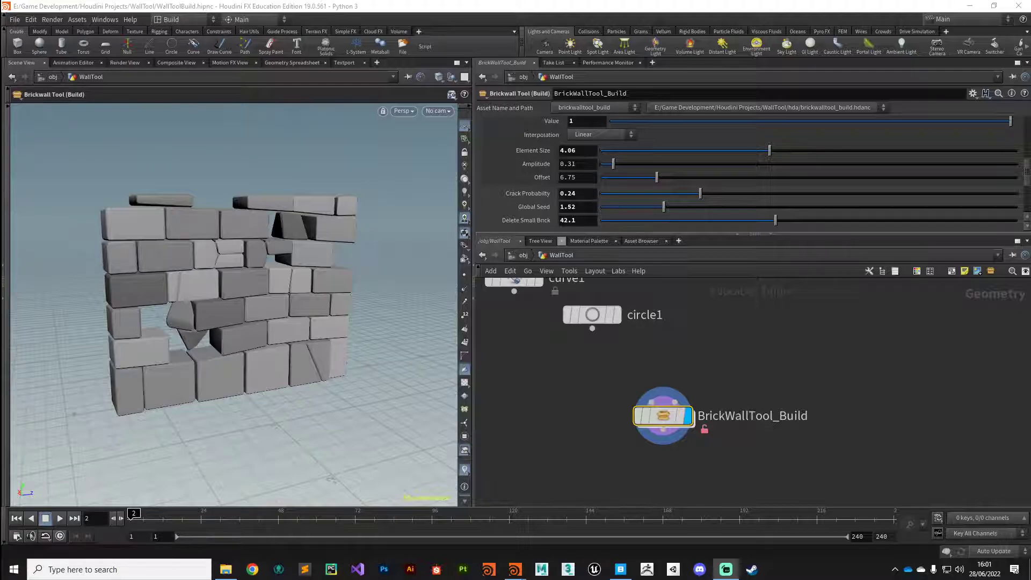
mouse_move(860, 417)
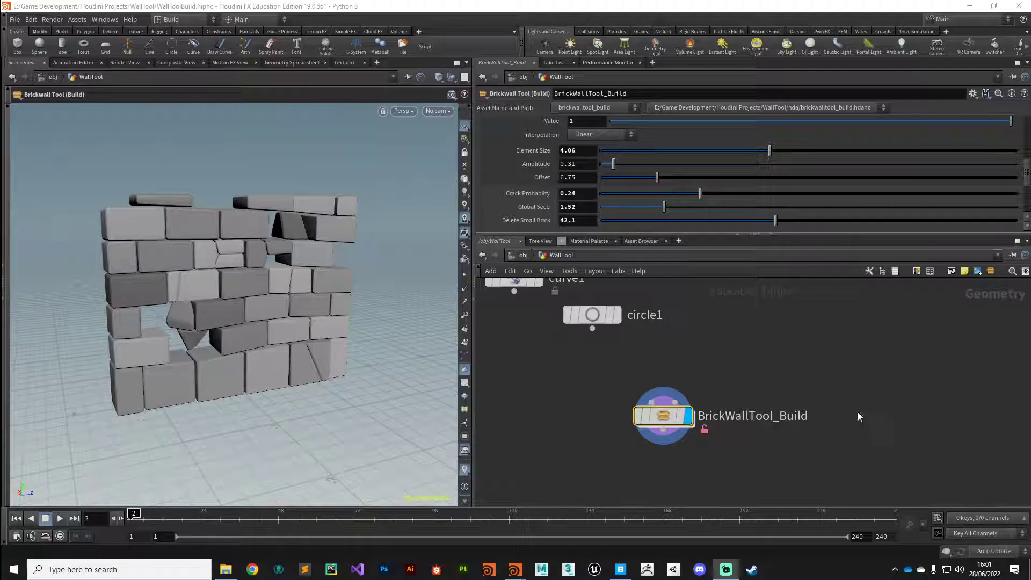
mouse_move(582, 375)
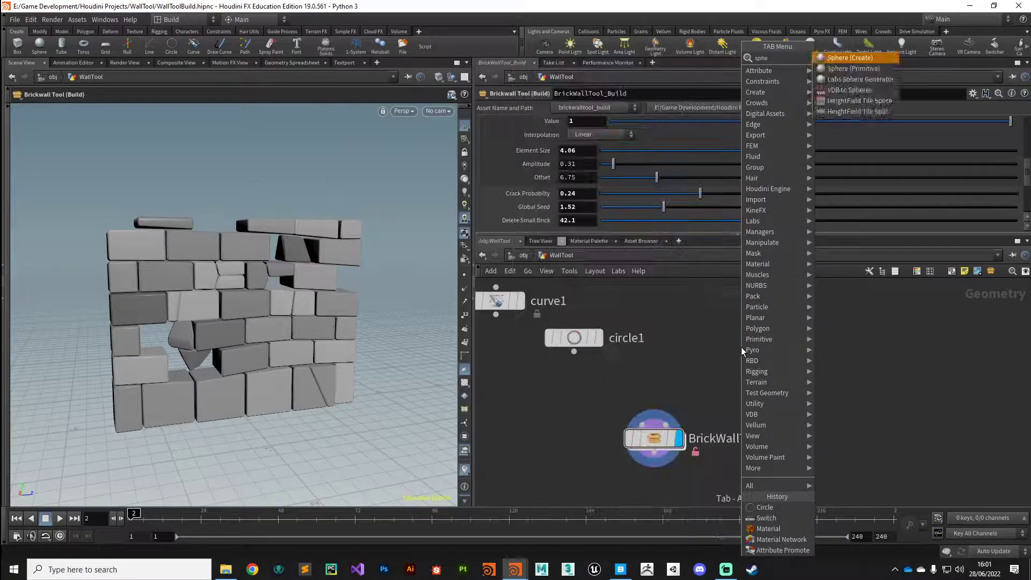
- Add a sphere node to the WallTool network, scaled to 2.74 and placed over the wall
left_click(849, 58)
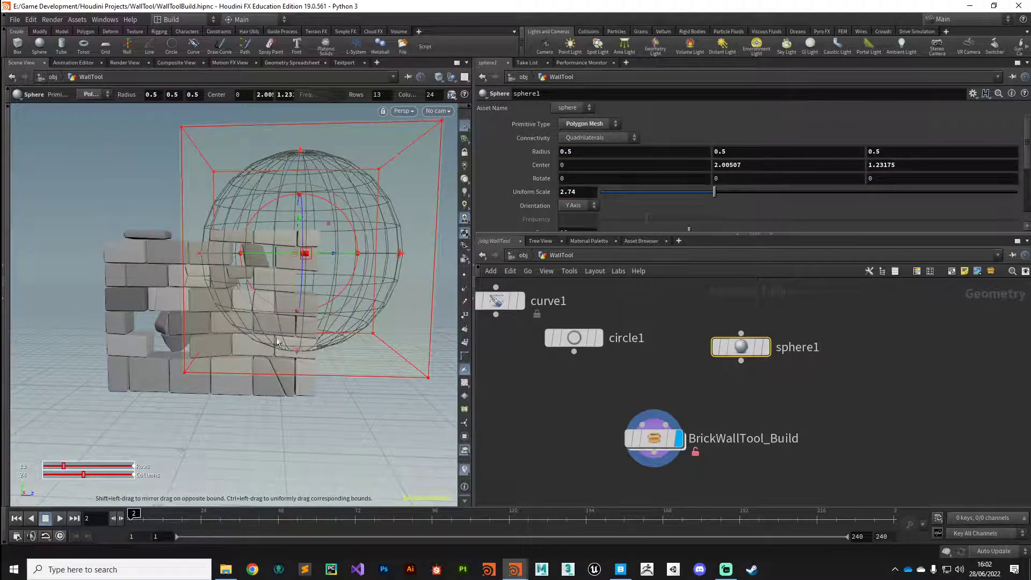
mouse_move(301, 345)
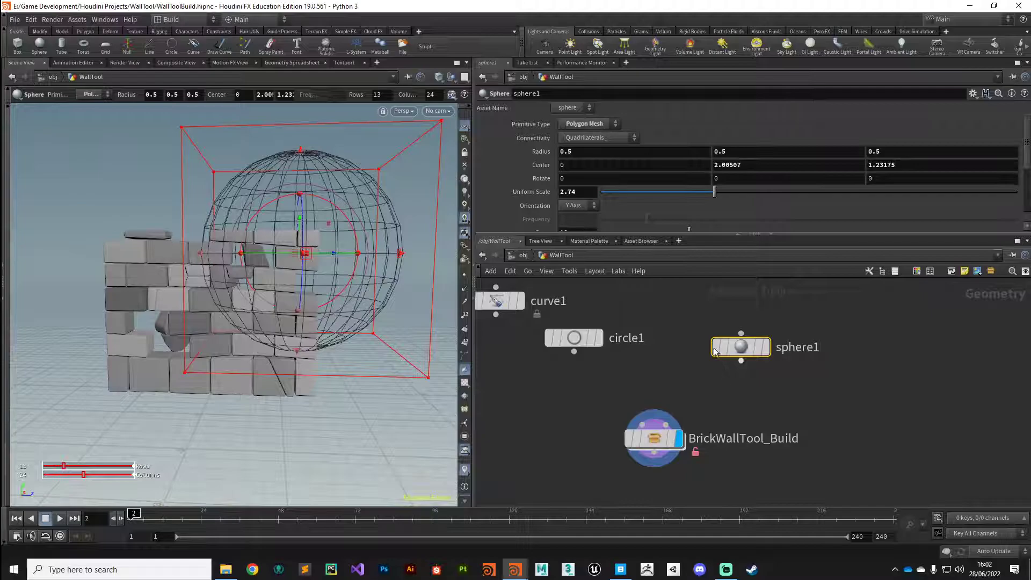
mouse_move(622, 292)
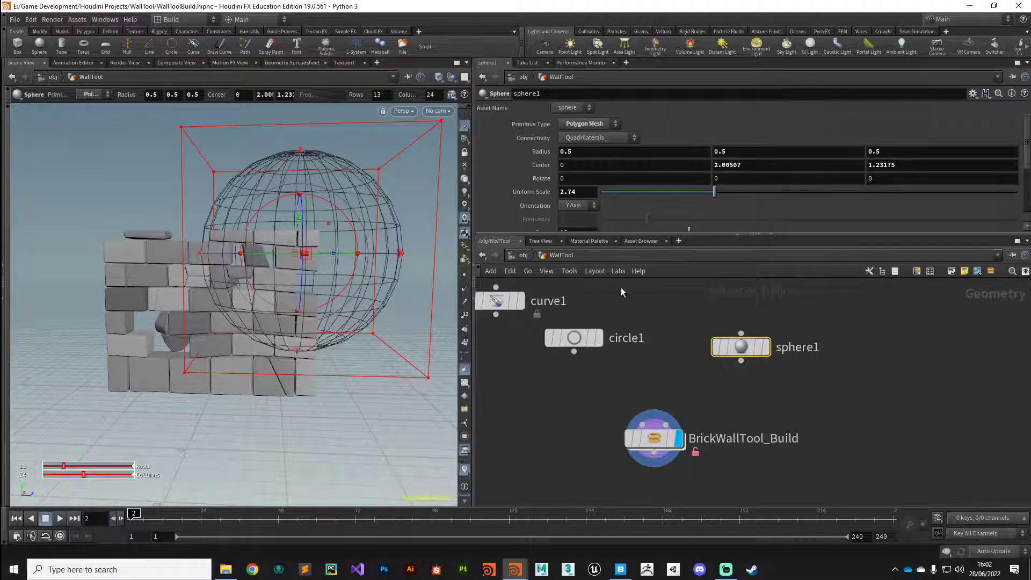
mouse_move(657, 499)
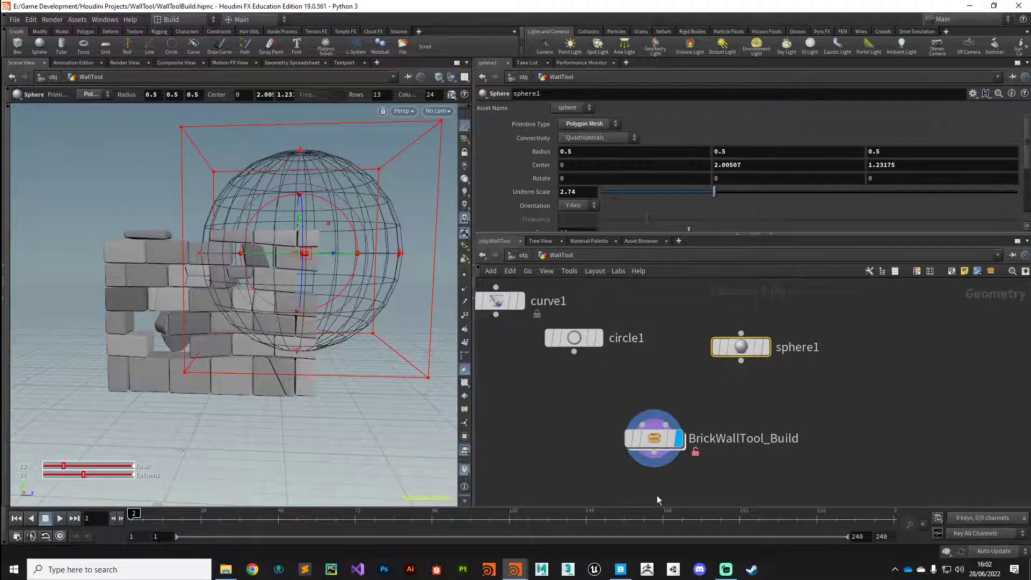
- Dive into BrickWallTool_Build and inspect the ShuffleBricks wrangle and convertline1 nodes
double_click(652, 437)
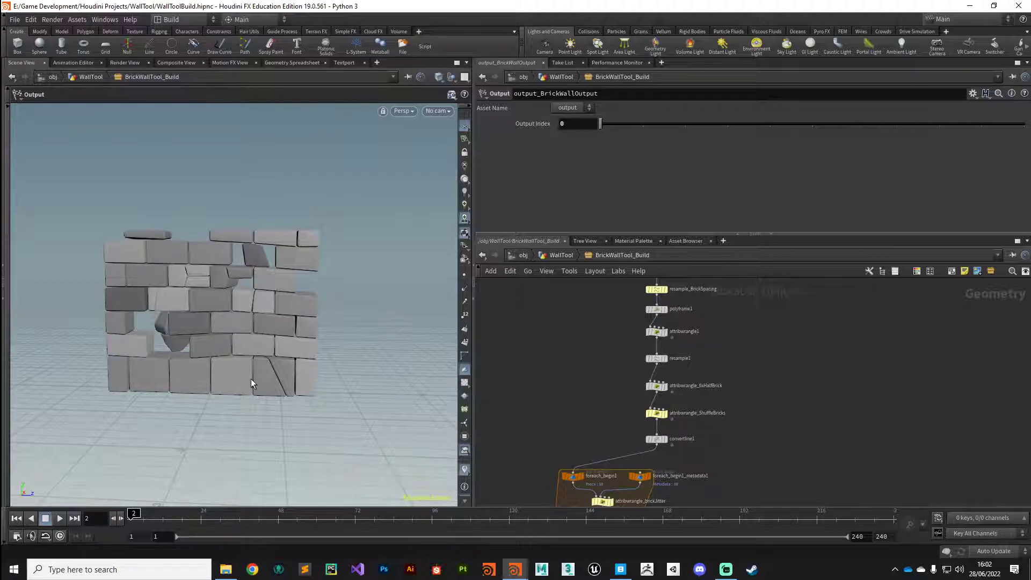
mouse_move(165, 318)
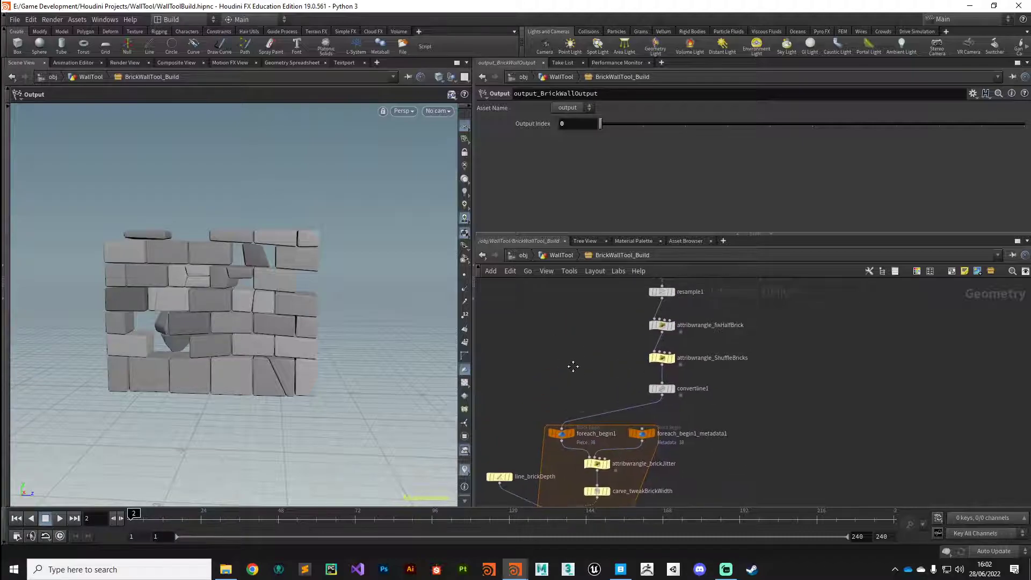
scroll("down", 3)
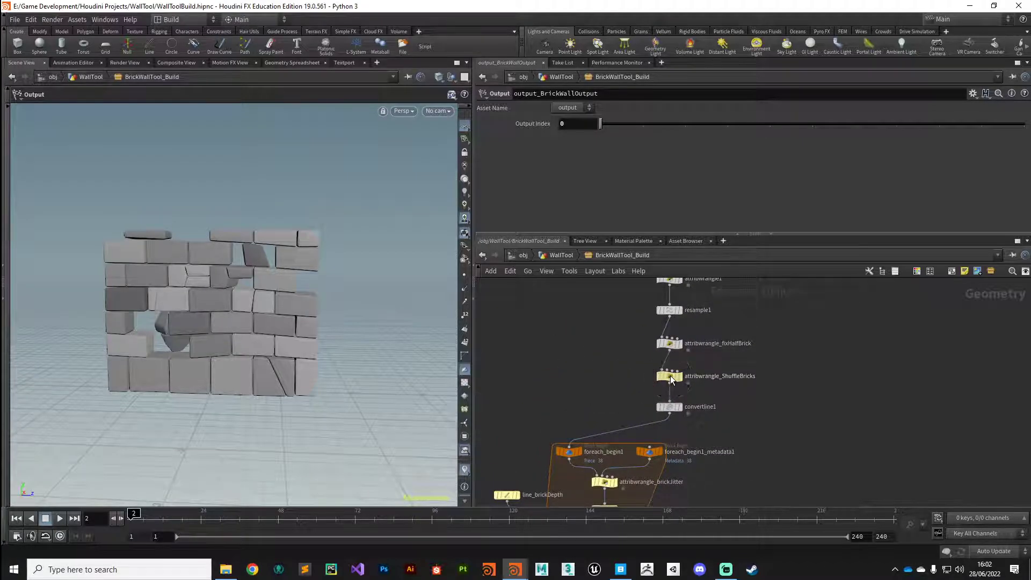
left_click(669, 376)
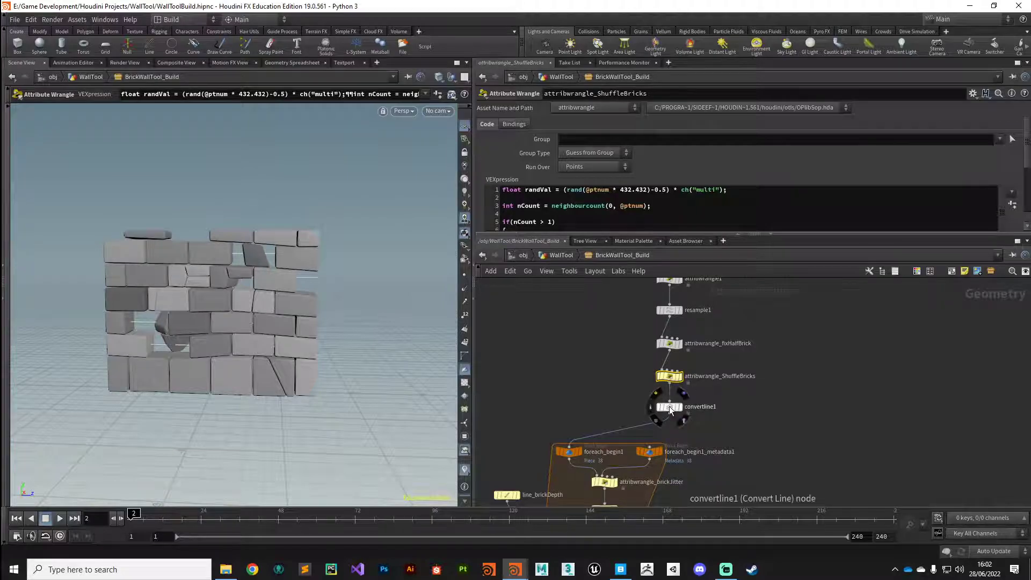
left_click(669, 406)
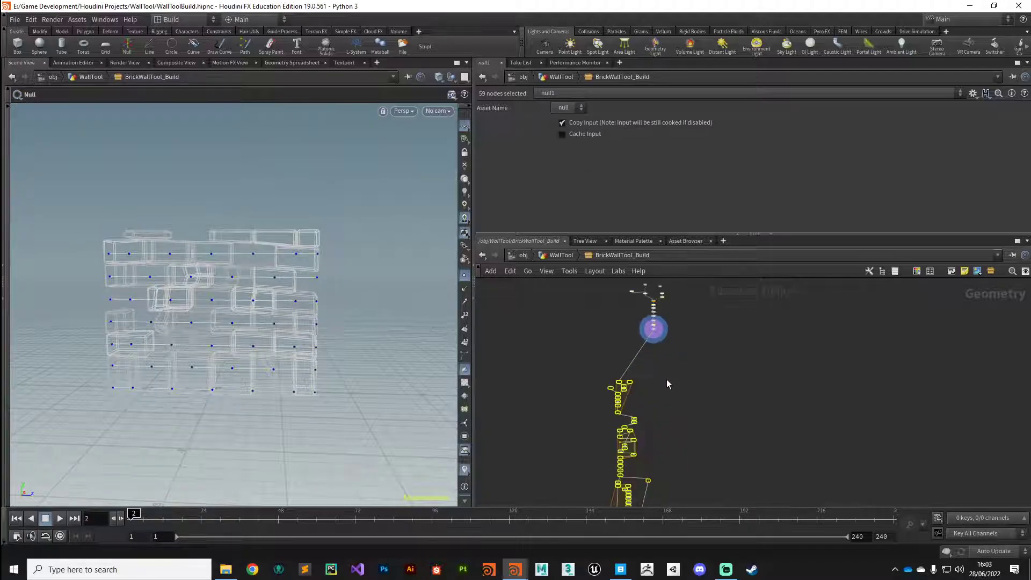
- Display convertline1's output of horizontal brick lines and bring up its settings
left_click(660, 365)
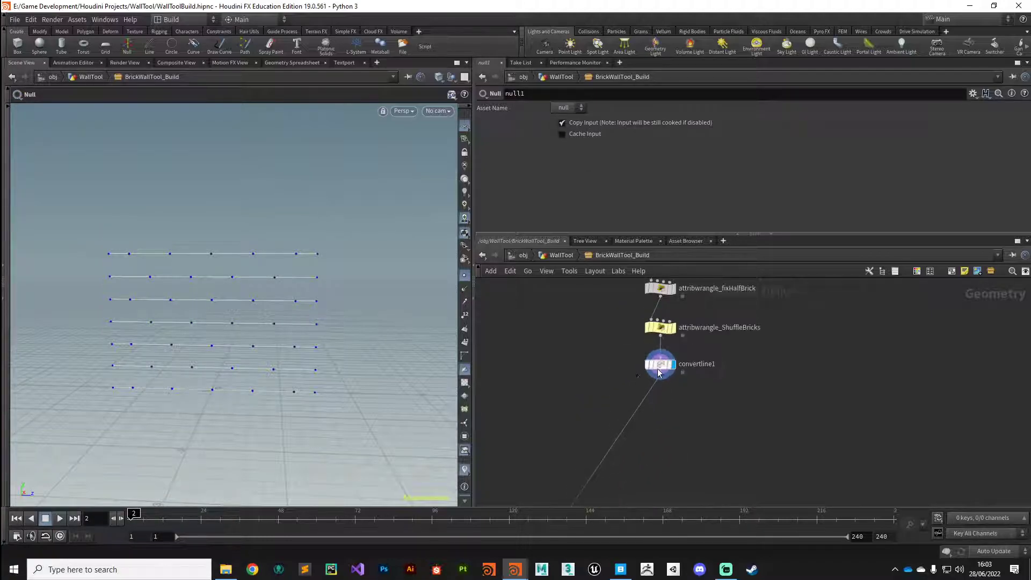
left_click(660, 364)
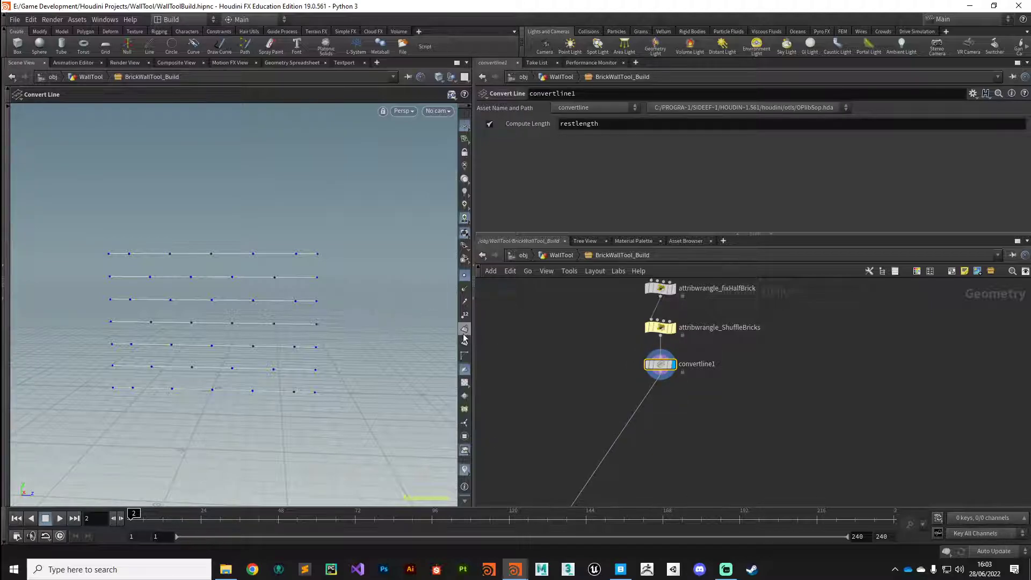
mouse_move(627, 393)
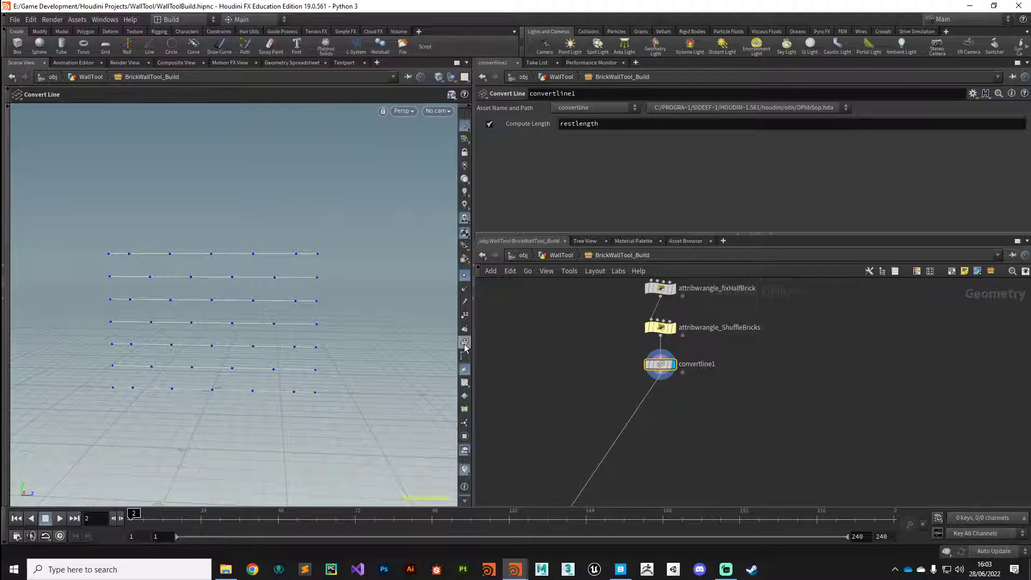
mouse_move(464, 322)
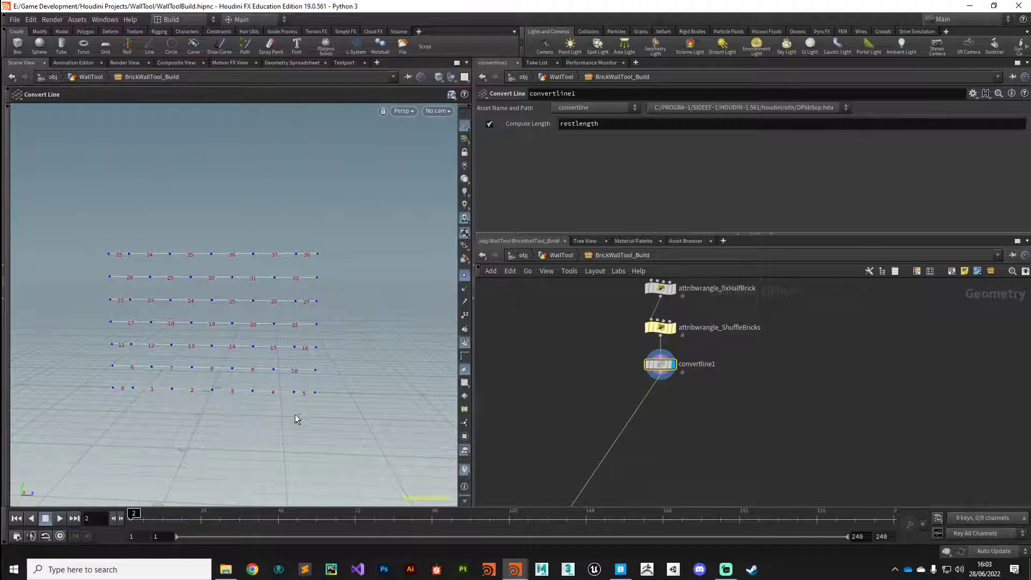
mouse_move(153, 388)
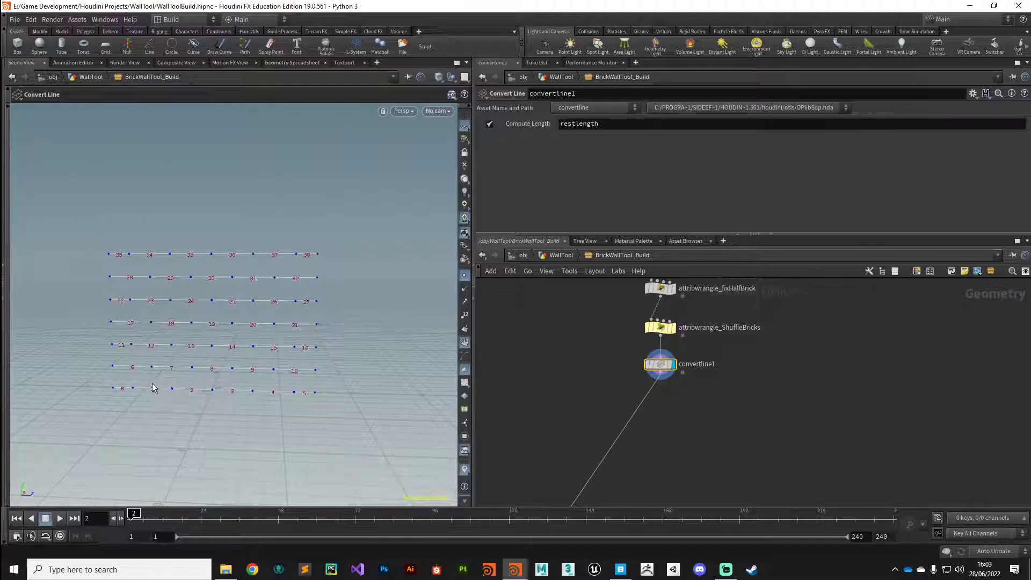
mouse_move(220, 370)
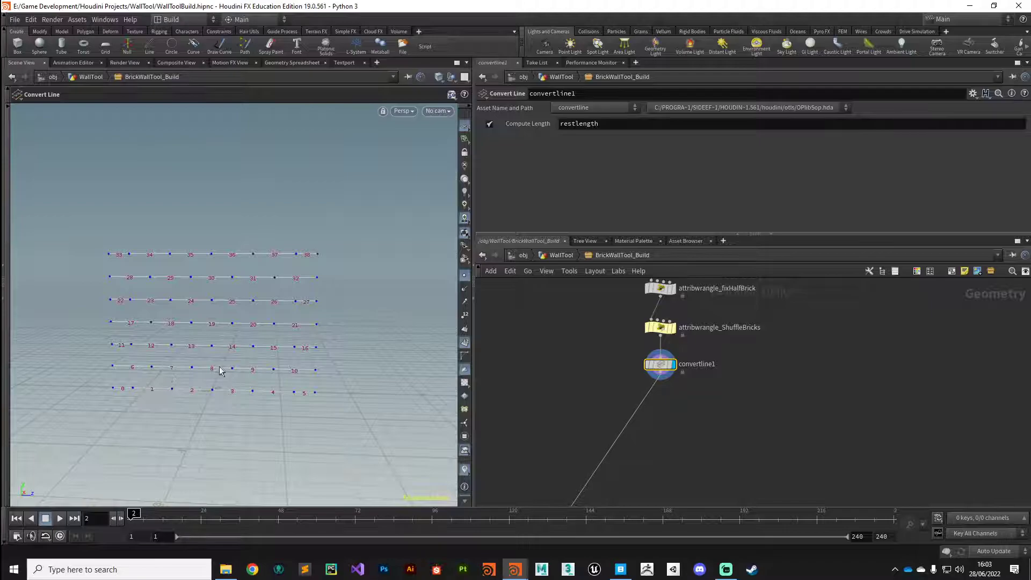
mouse_move(263, 343)
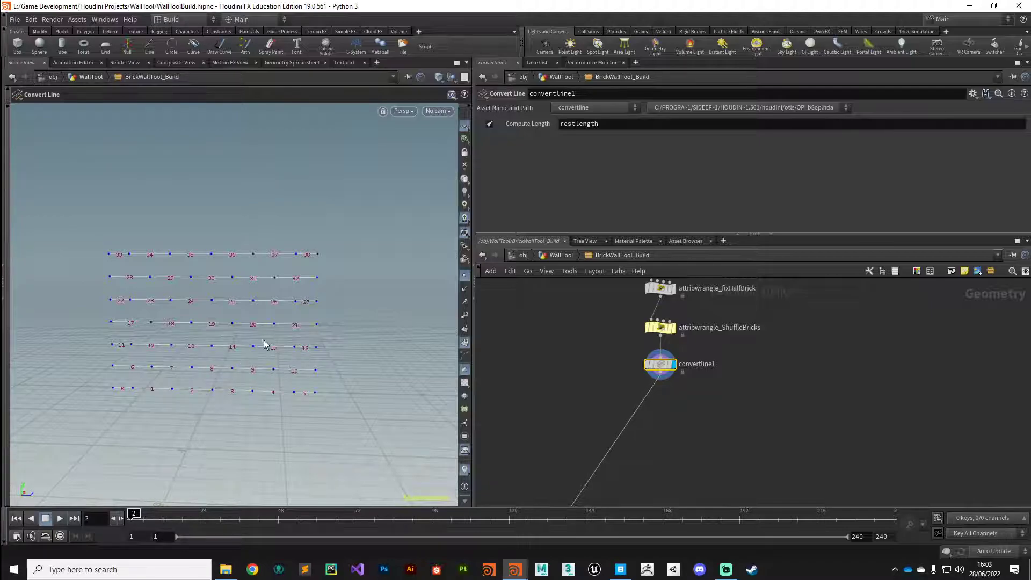
mouse_move(319, 201)
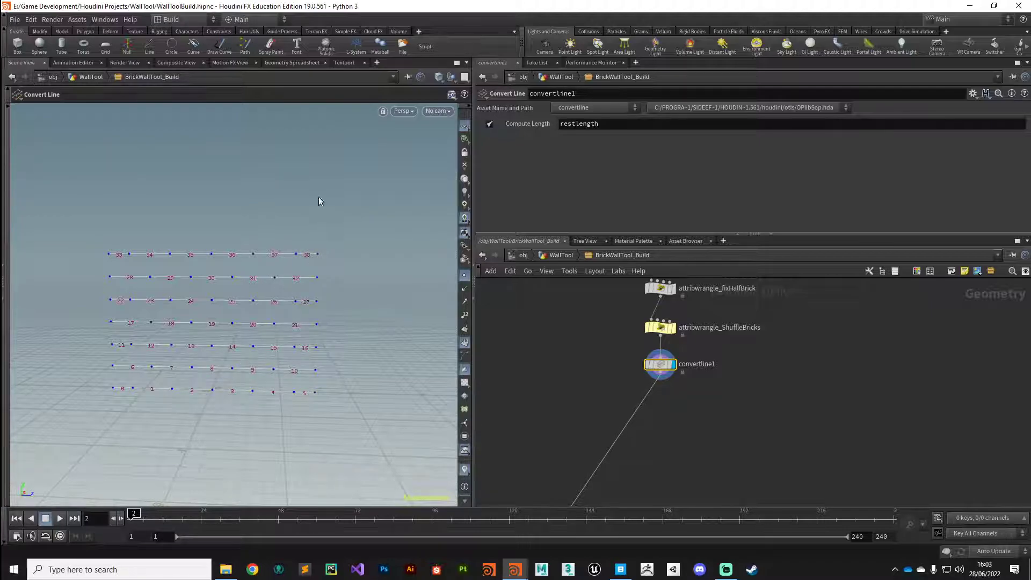
mouse_move(247, 308)
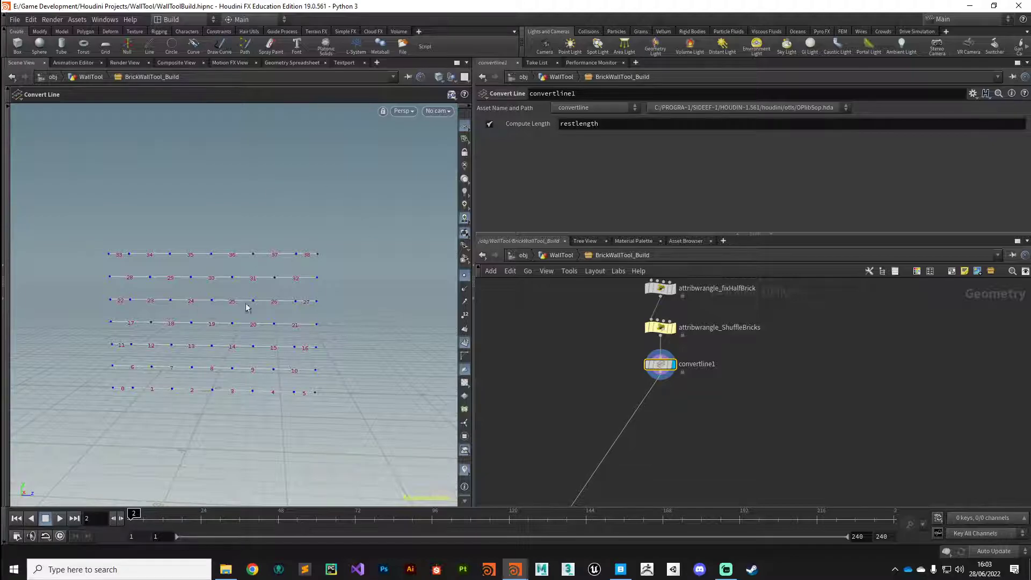
mouse_move(254, 326)
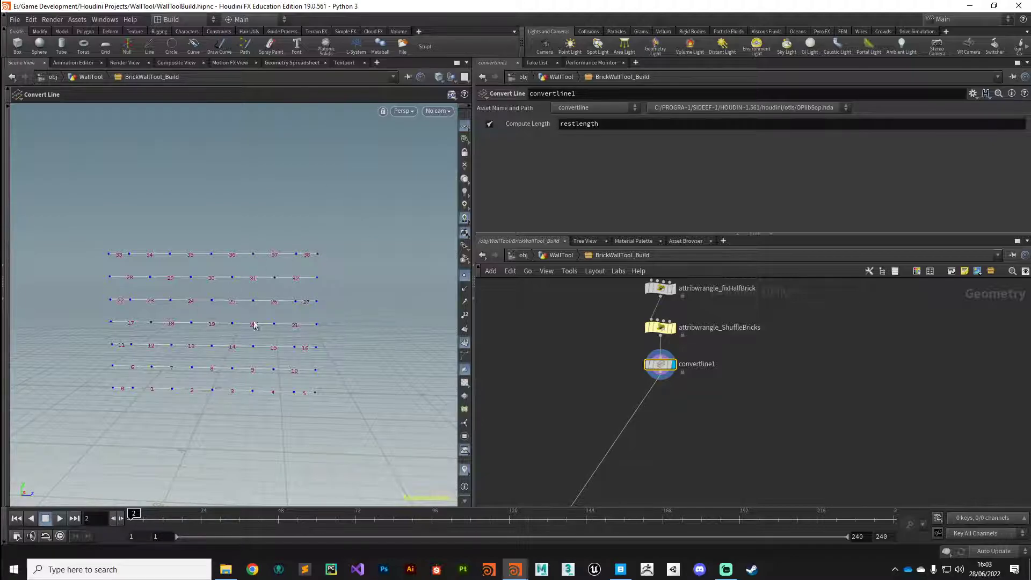
mouse_move(275, 285)
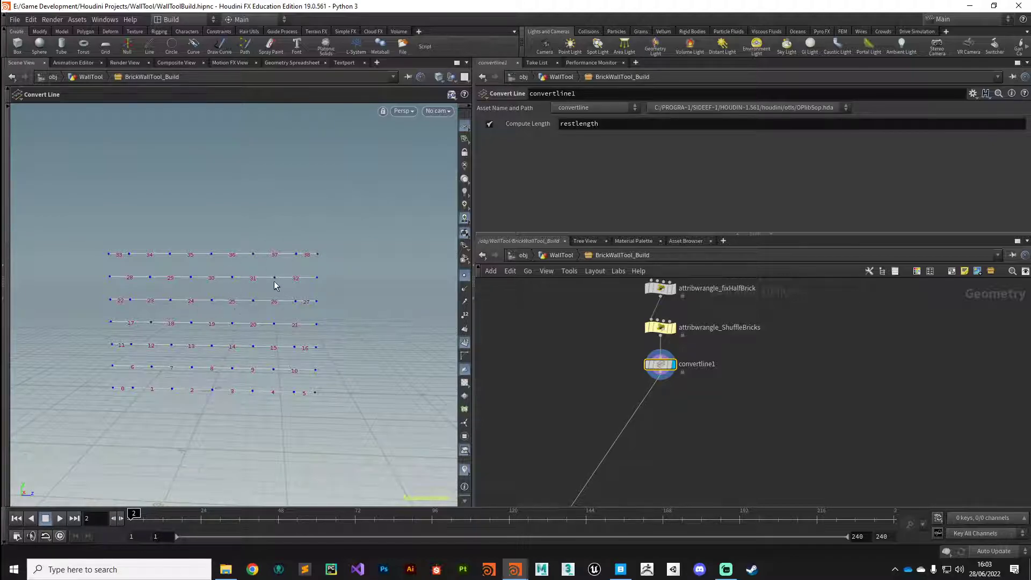
mouse_move(265, 281)
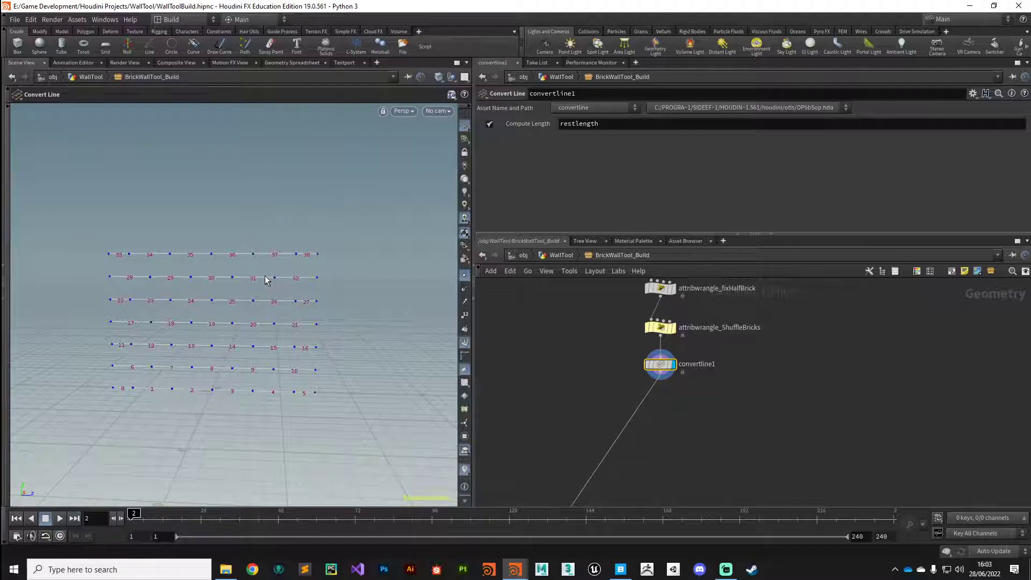
mouse_move(219, 327)
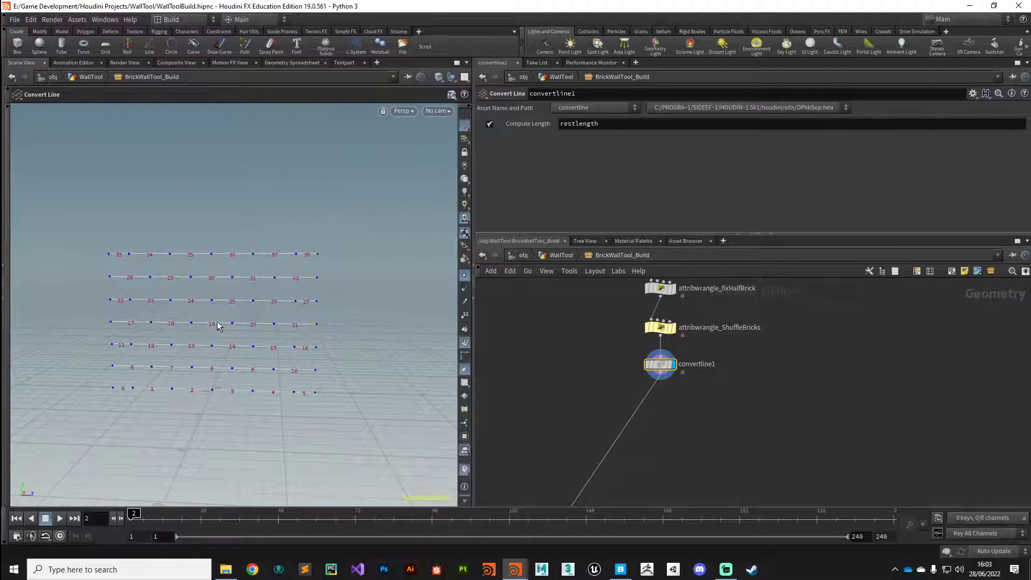
mouse_move(754, 395)
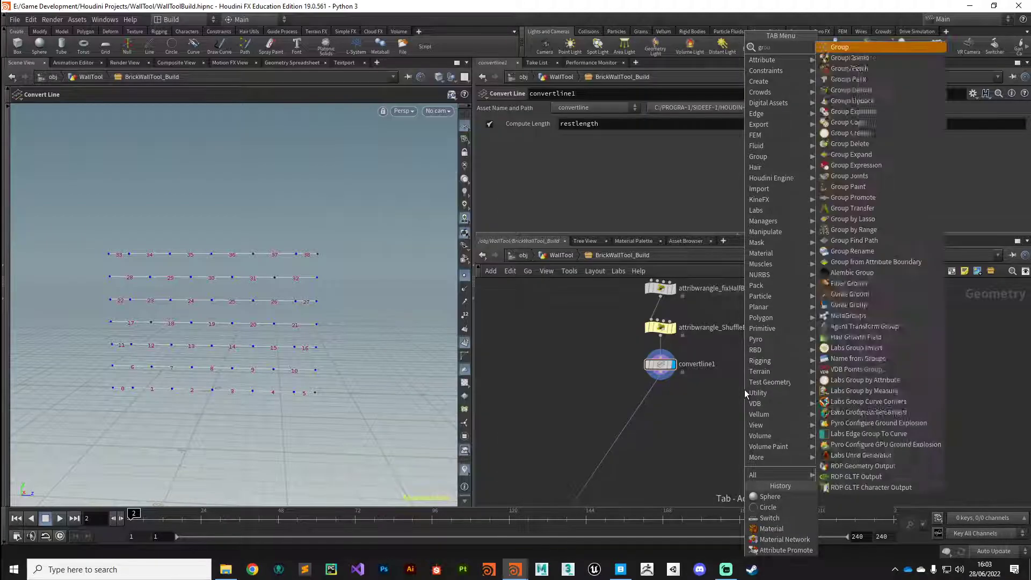
- Add a Group node named blastBrick after convertline1, grouping points with base group disabled
left_click(850, 59)
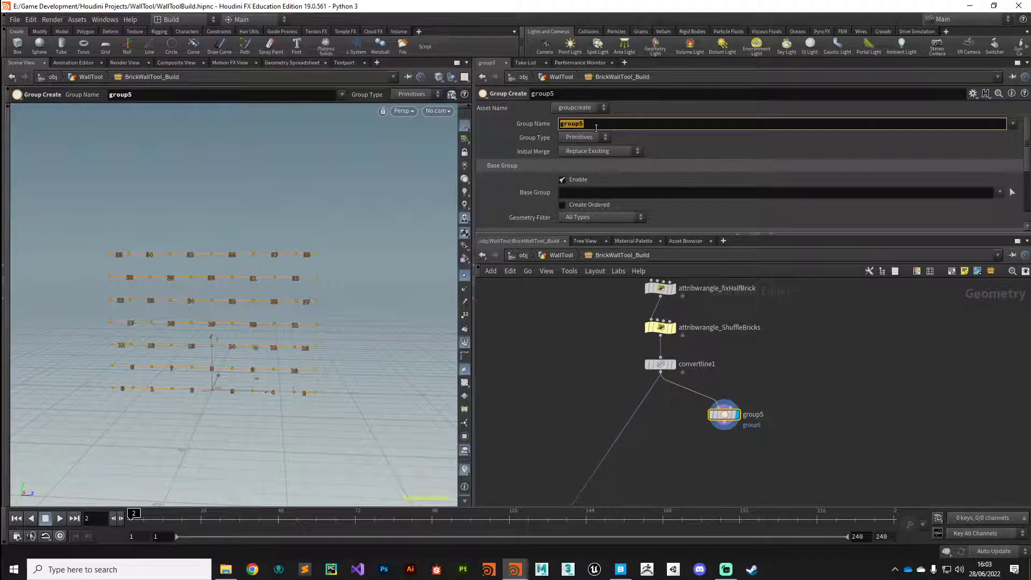
type("blastBrick")
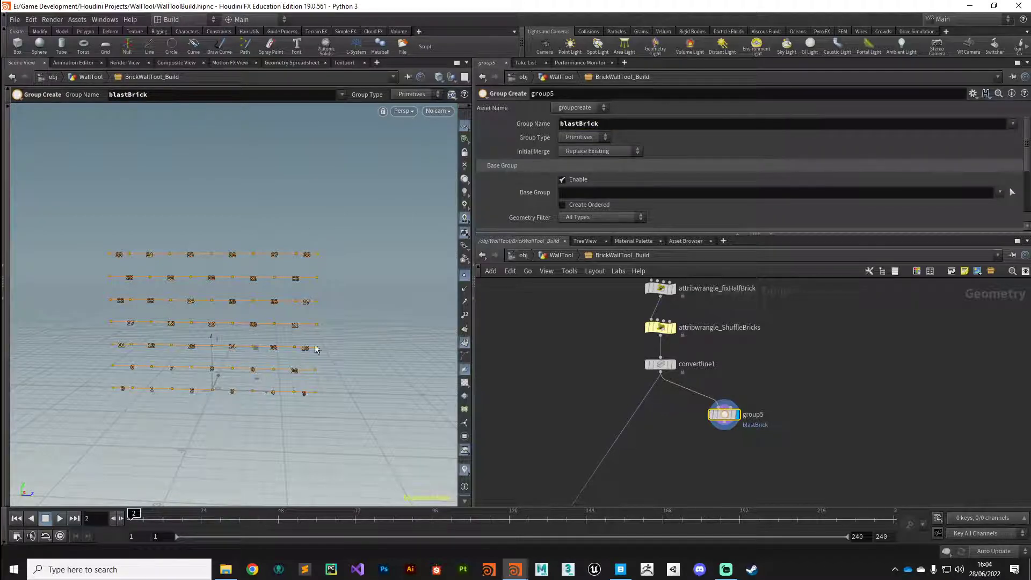
left_click(582, 137)
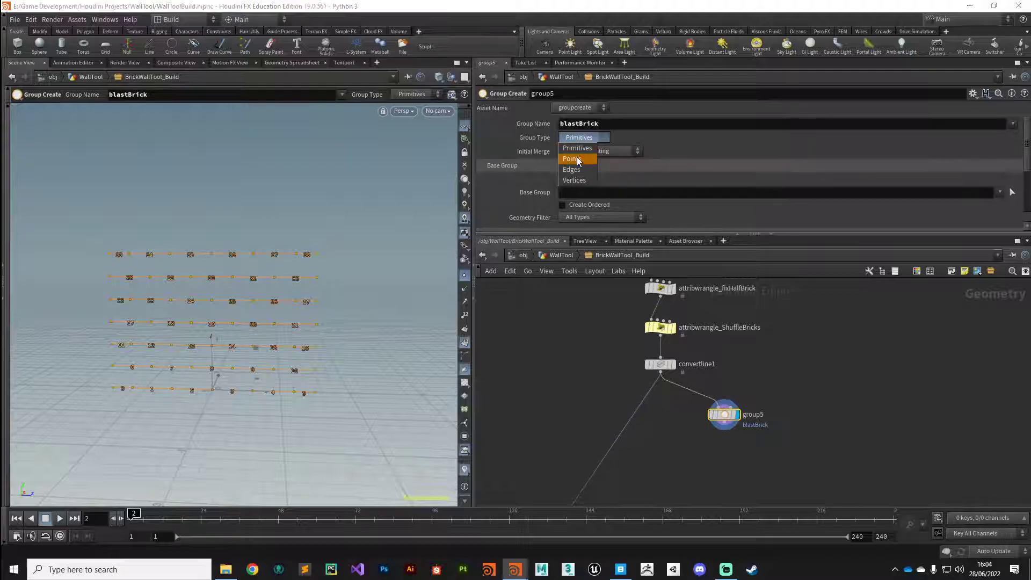
left_click(570, 159)
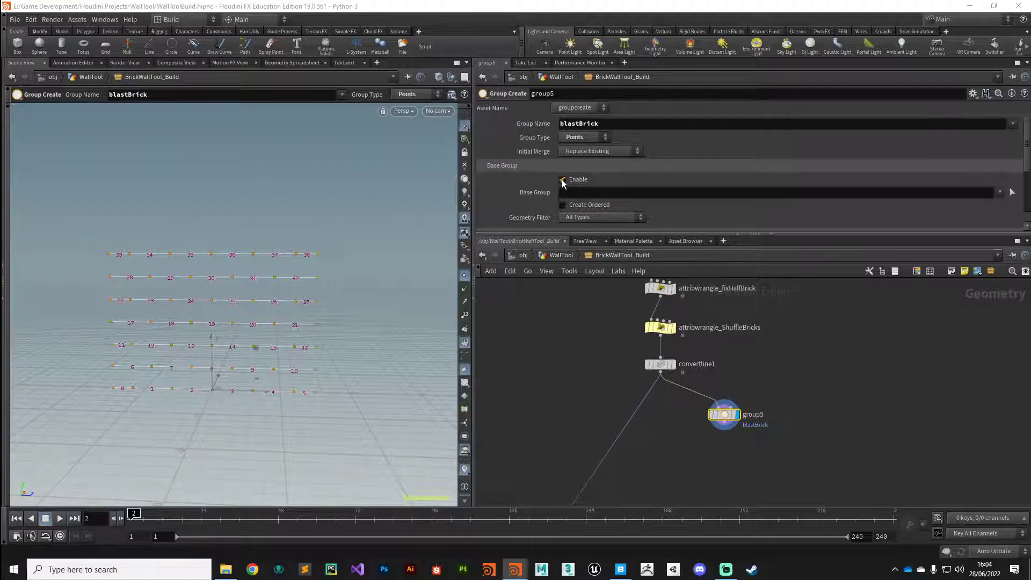
left_click(562, 179)
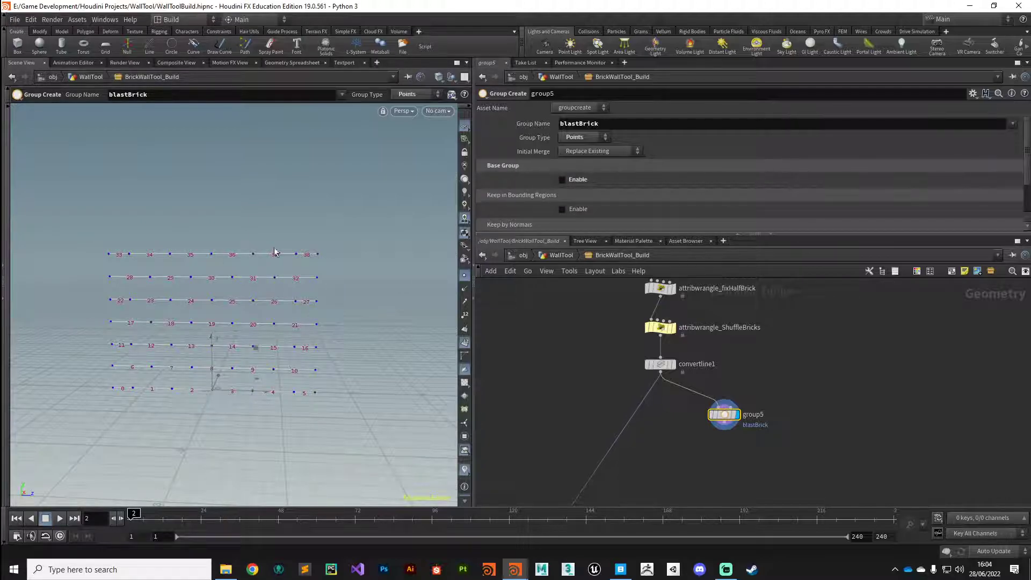
mouse_move(555, 176)
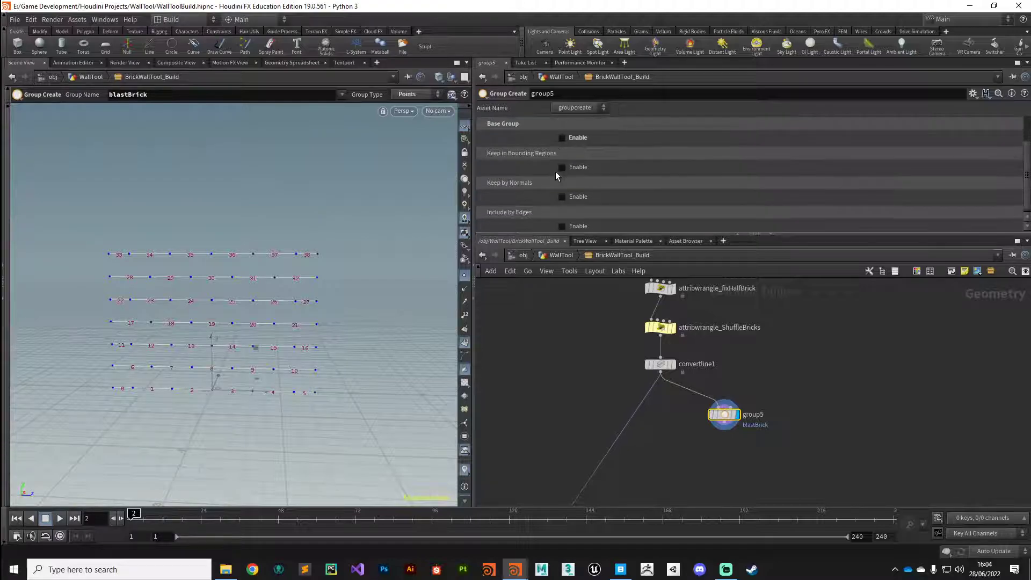
mouse_move(561, 166)
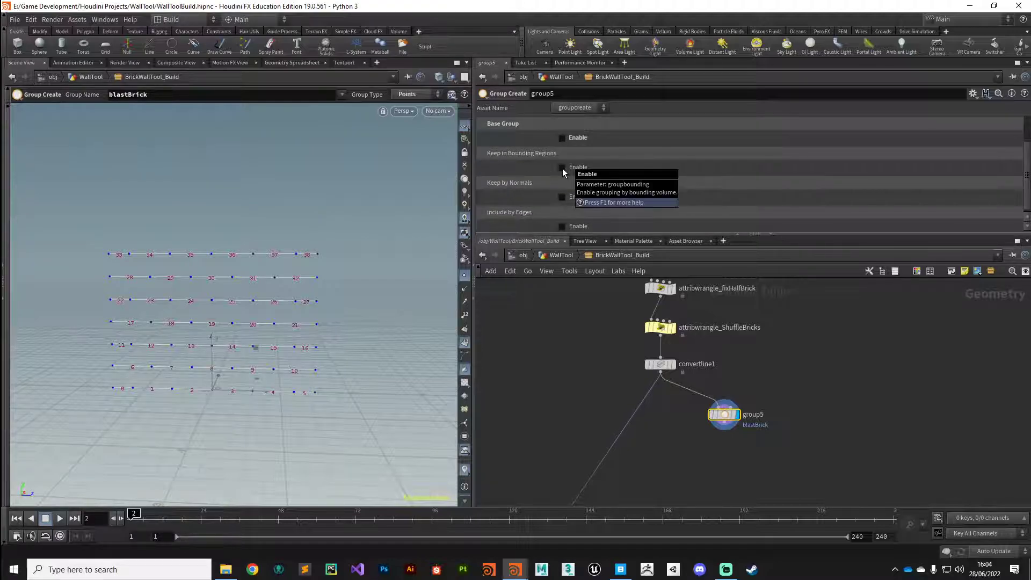
- Enable Keep in Bounding Regions on blastBrick with Bounding Type set to Bounding Object
left_click(562, 167)
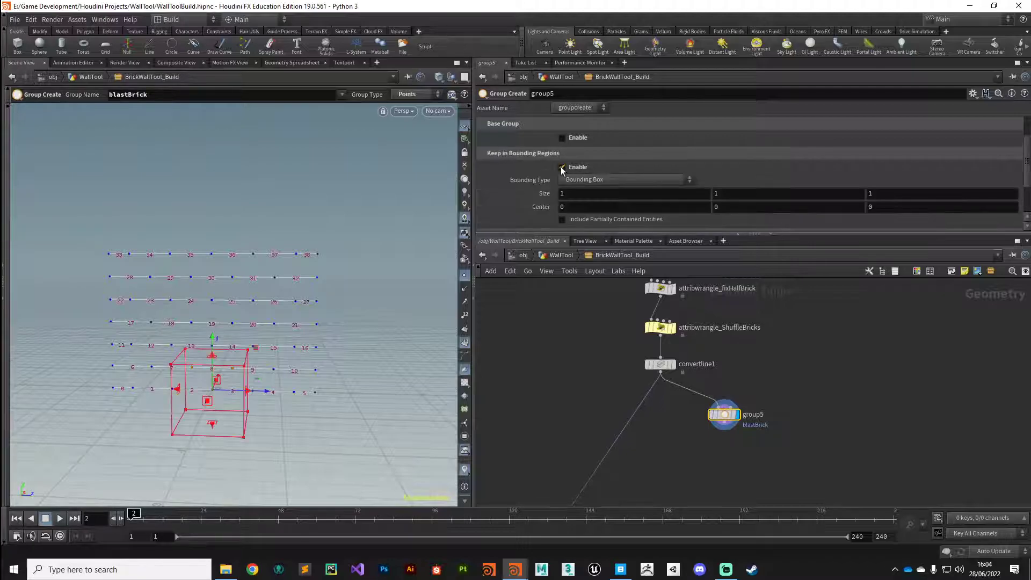
left_click(562, 167)
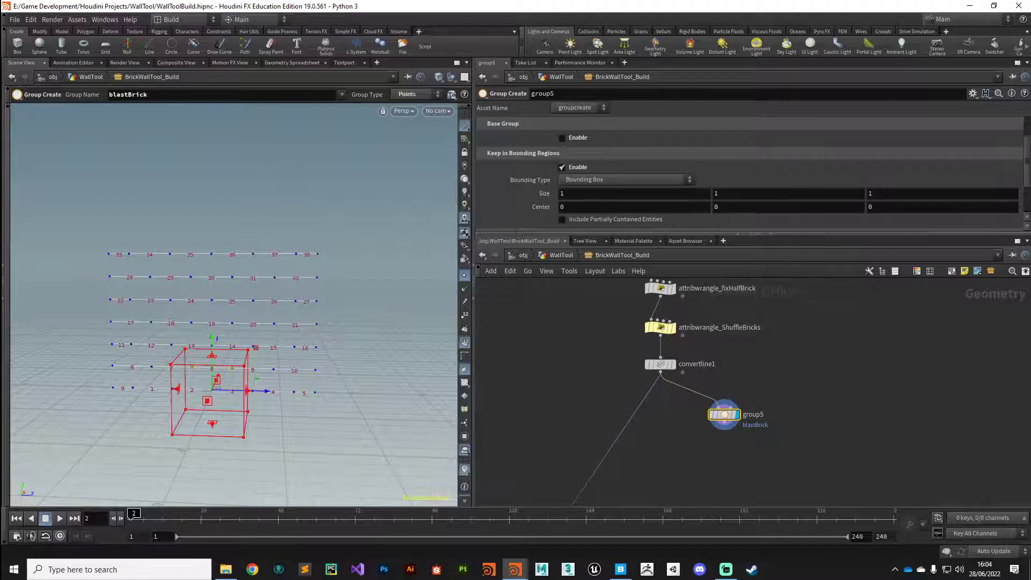
mouse_move(747, 332)
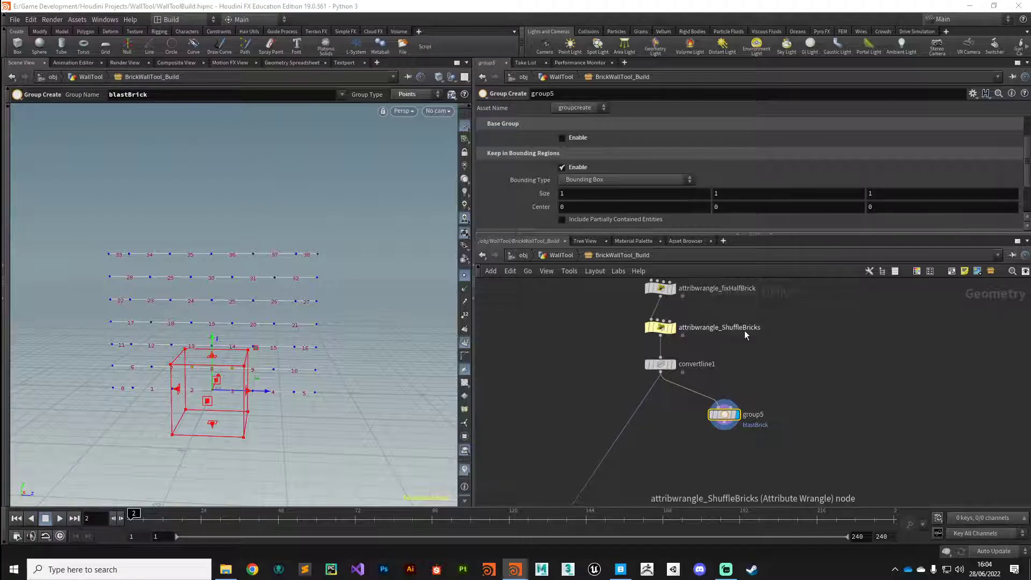
left_click(623, 179)
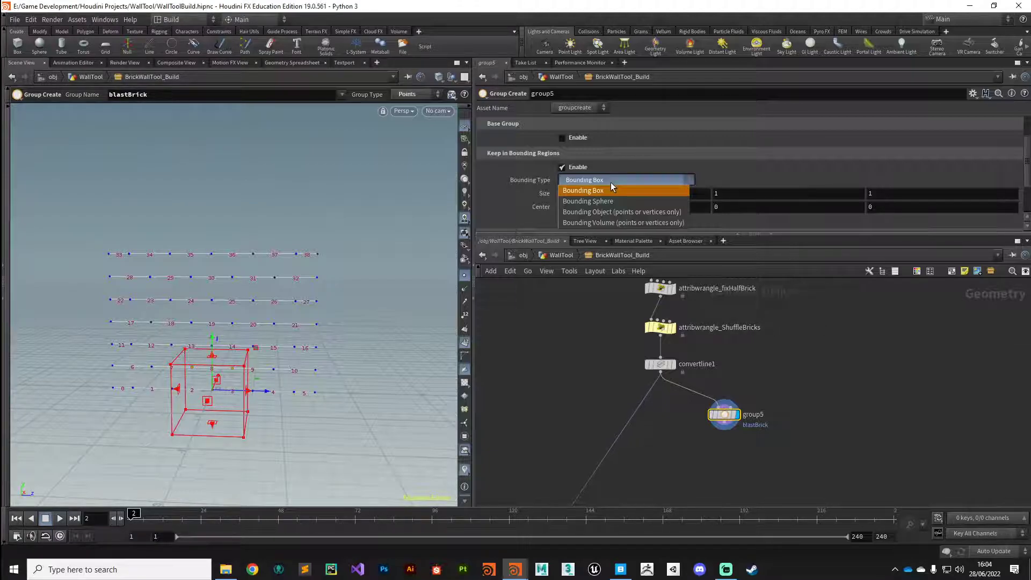
mouse_move(611, 212)
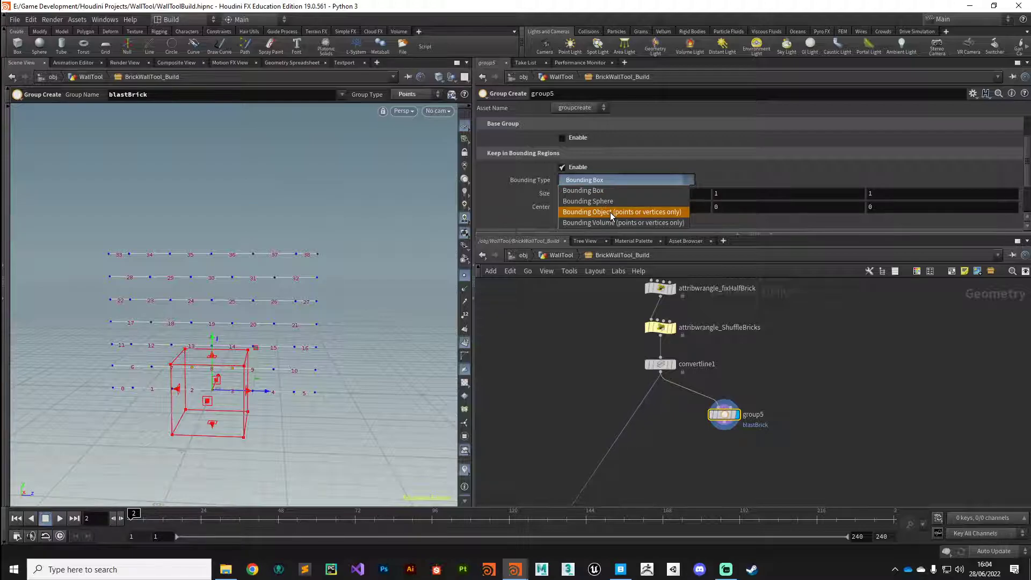
left_click(622, 211)
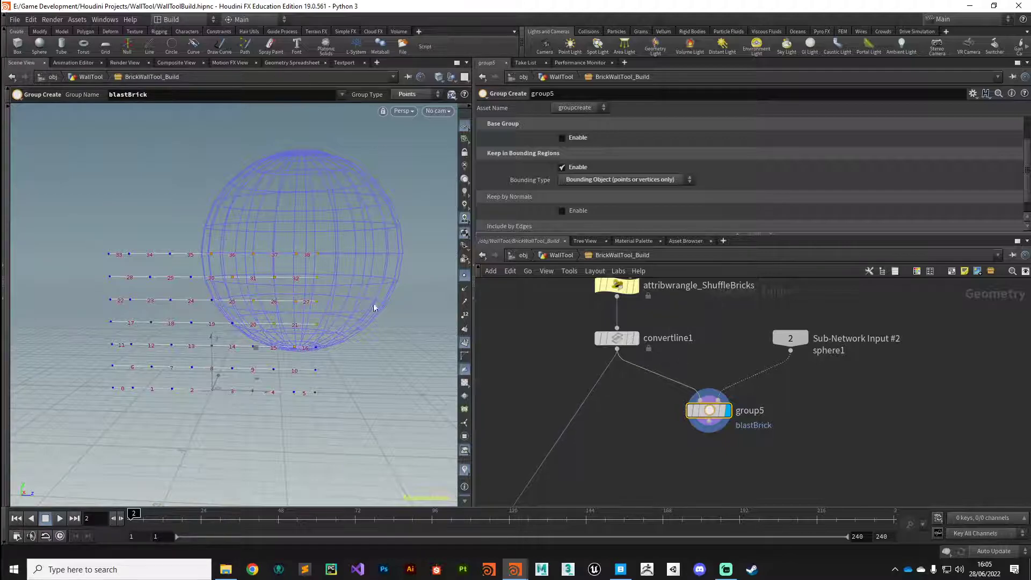
mouse_move(319, 309)
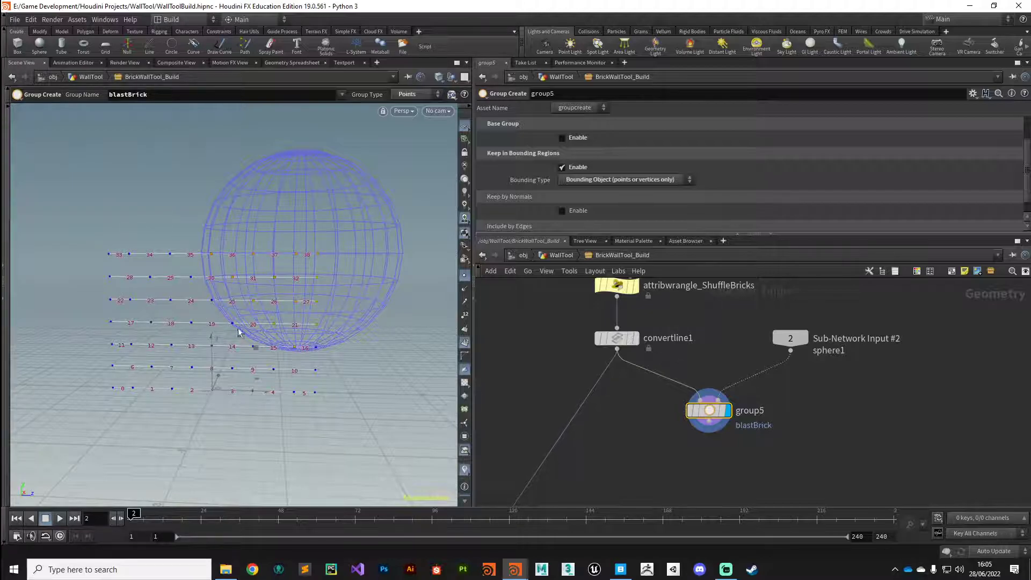
mouse_move(335, 320)
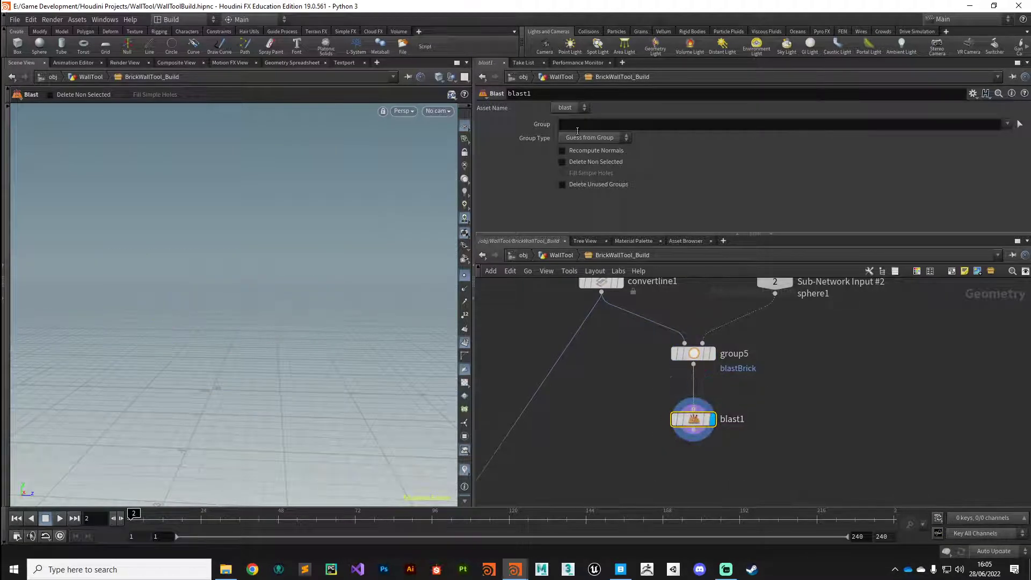
- Set blast1's Group to blastBrick so the bricks inside the sphere are removed
left_click(1006, 124)
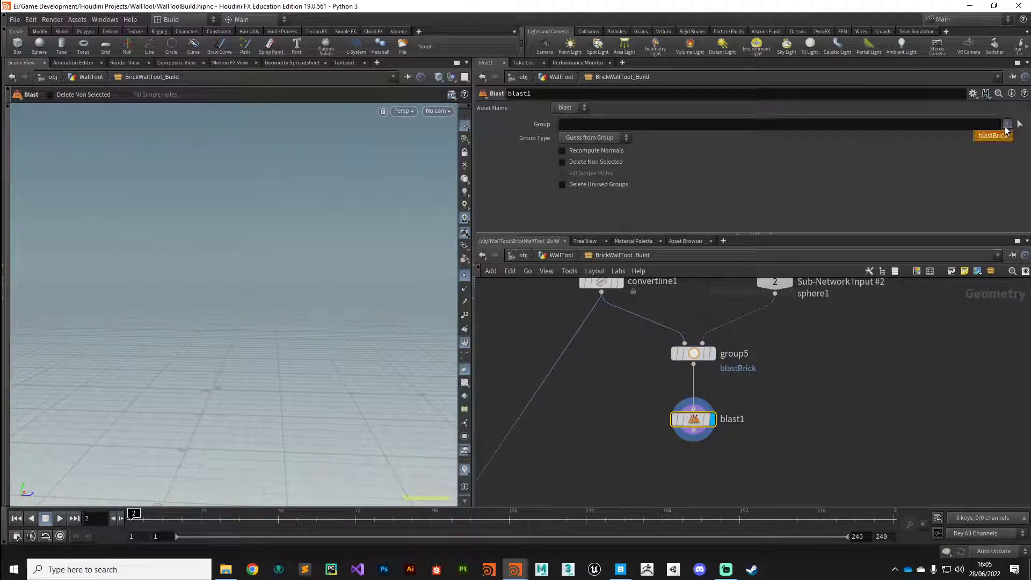
left_click(995, 135)
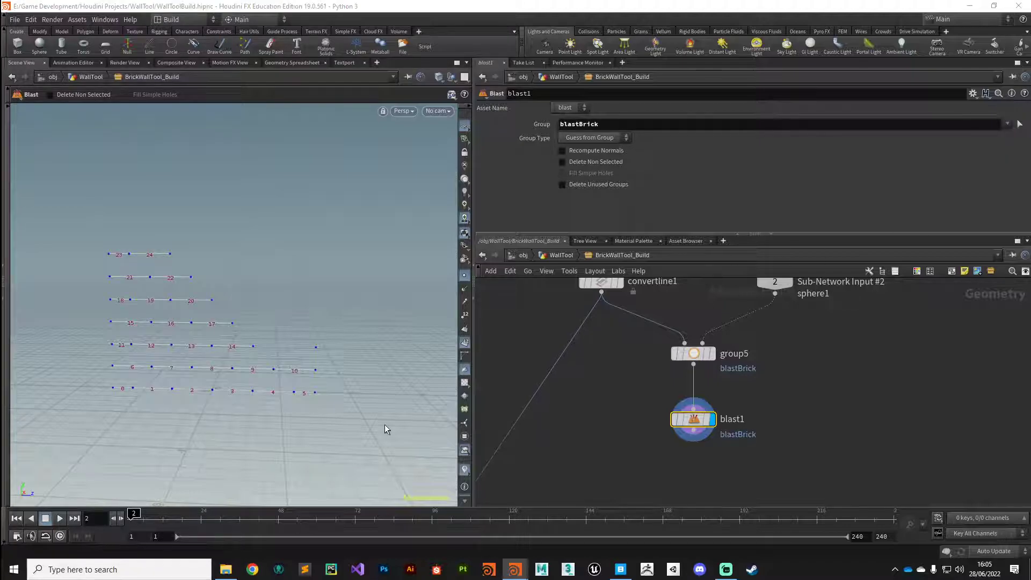
mouse_move(200, 266)
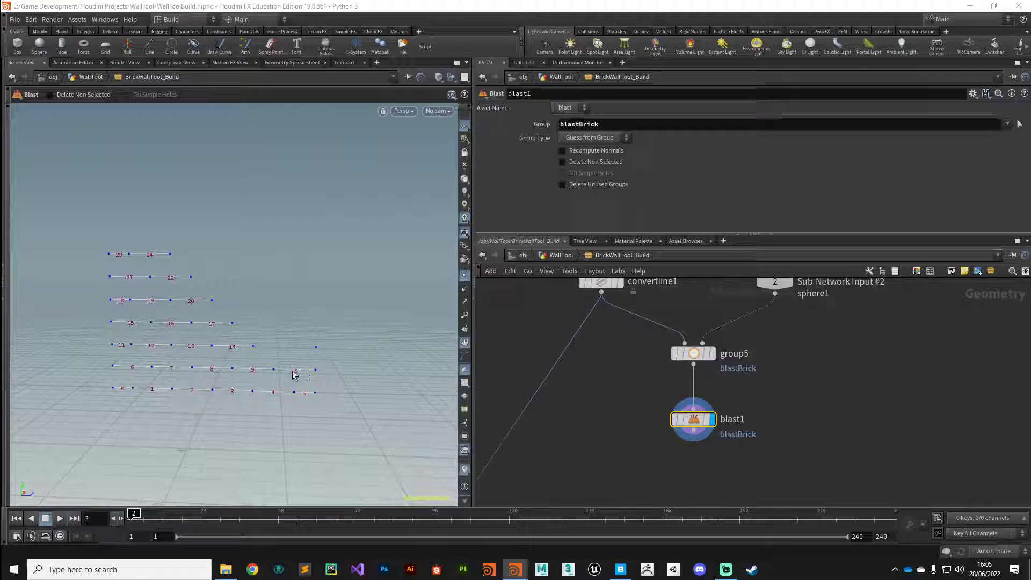
mouse_move(288, 374)
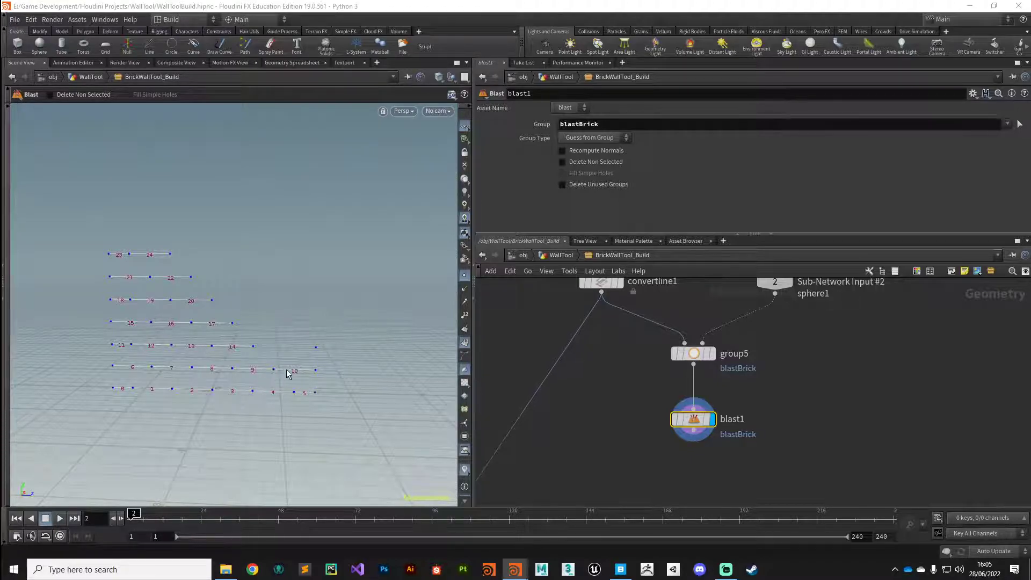
mouse_move(194, 329)
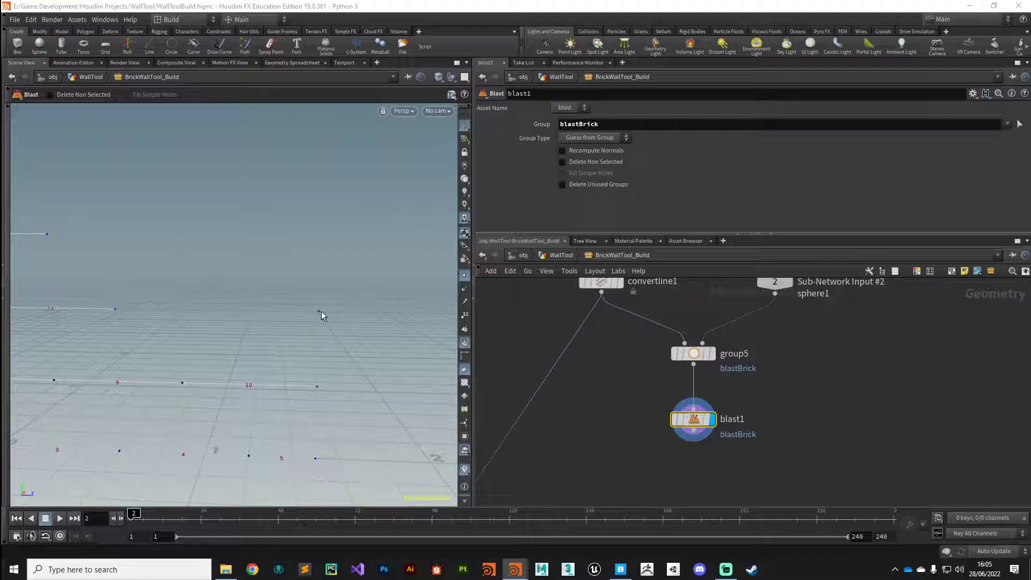
mouse_move(310, 322)
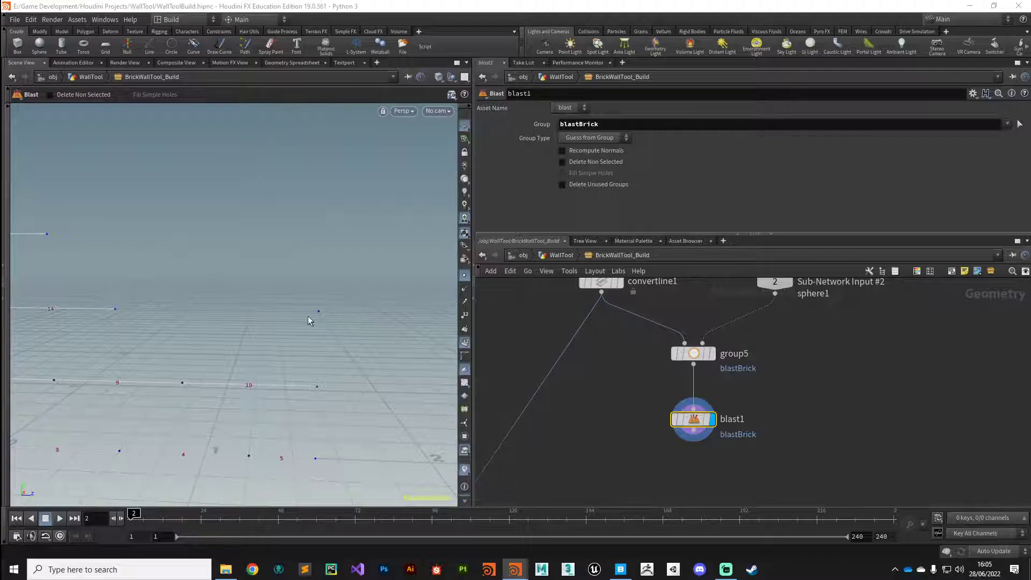
mouse_move(315, 307)
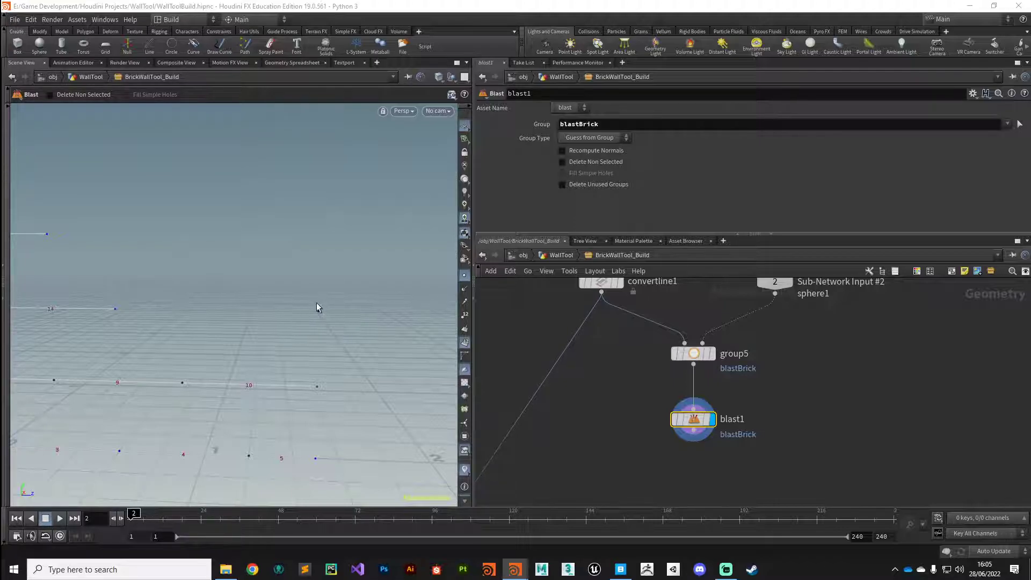
mouse_move(321, 320)
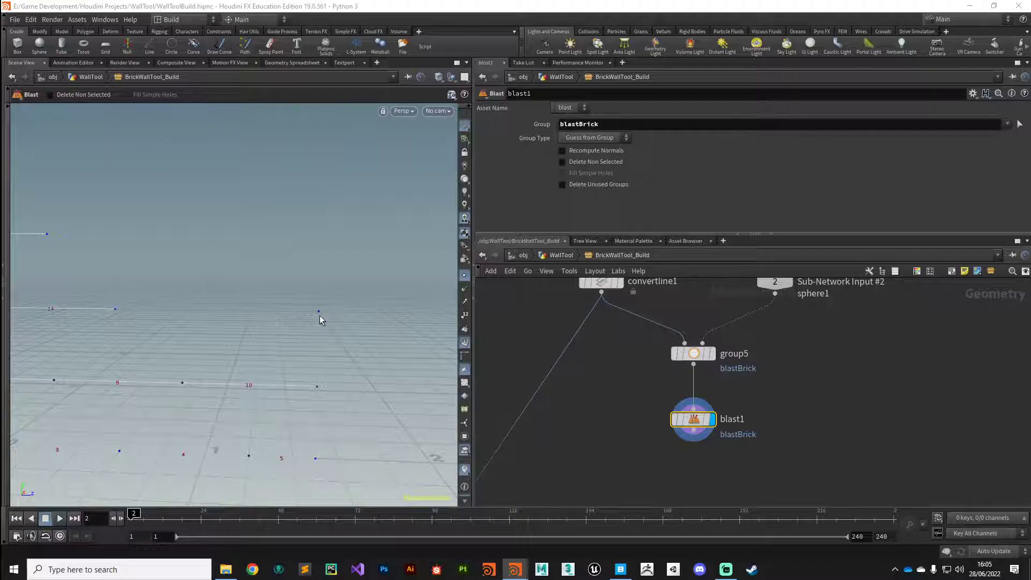
mouse_move(277, 327)
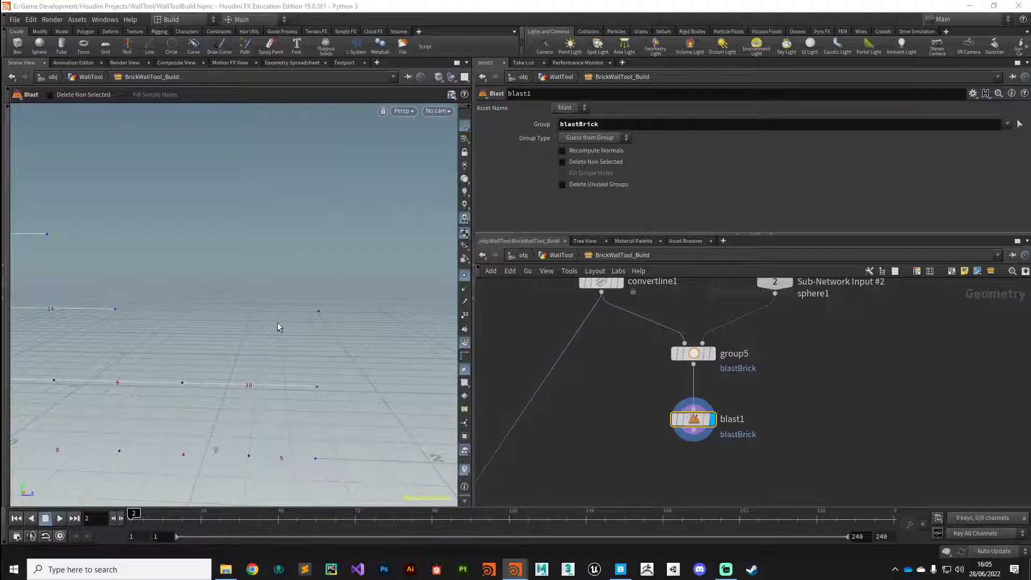
mouse_move(218, 396)
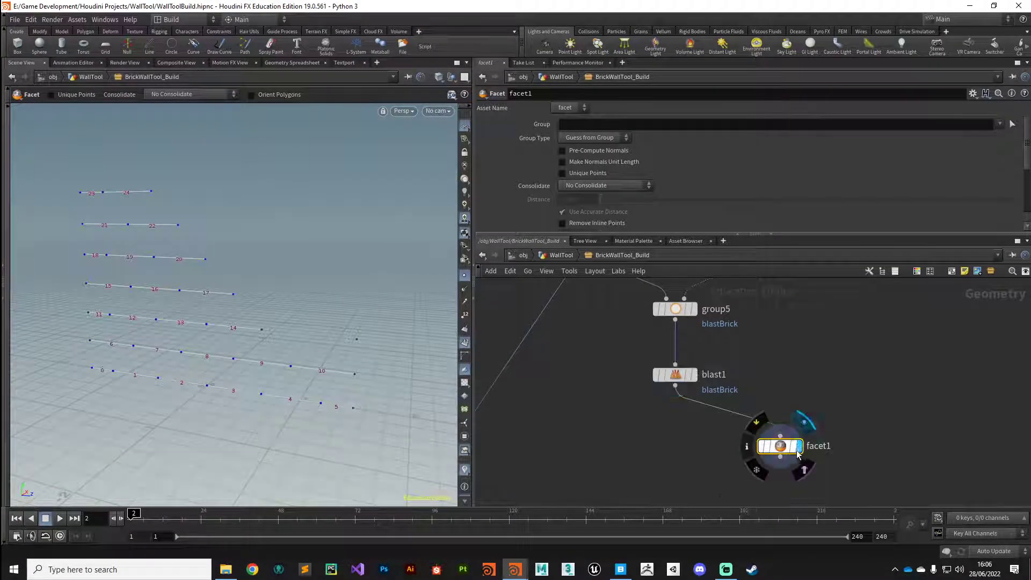
- Enable Remove Degenerate on the facet1 node below blast1
scroll("down", 3)
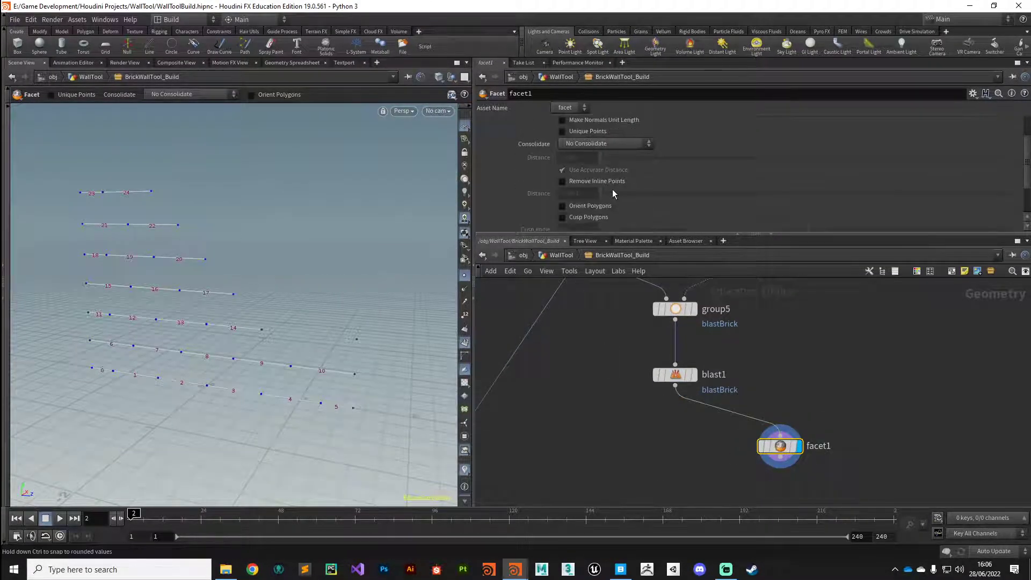
scroll("down", 3)
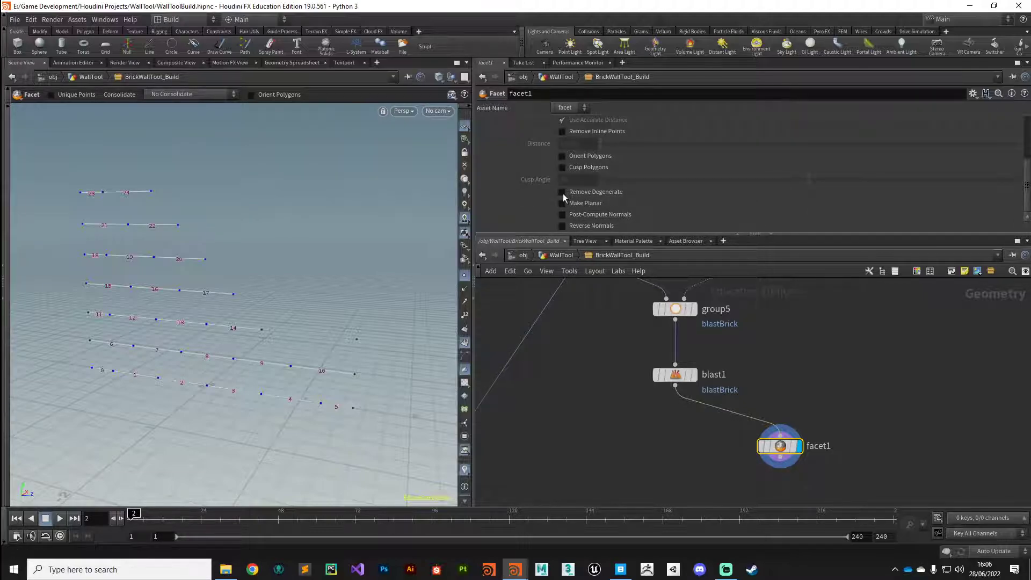
left_click(562, 191)
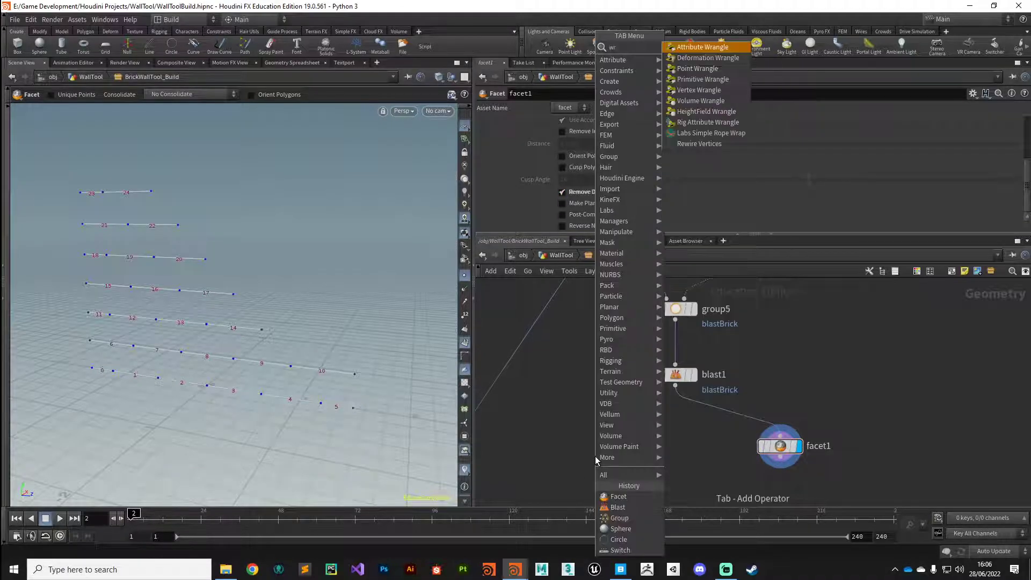
left_click(702, 46)
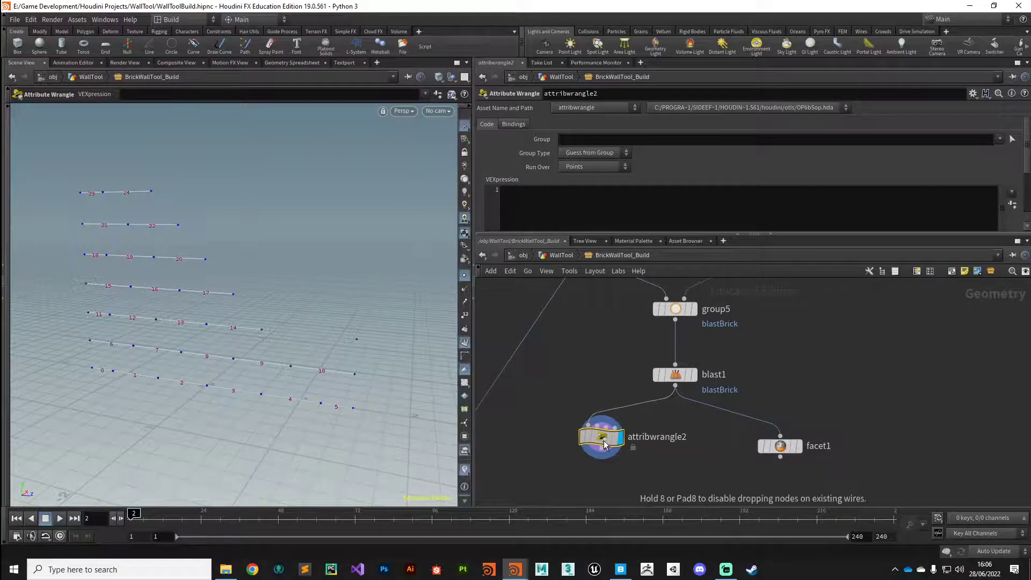
left_click(535, 221)
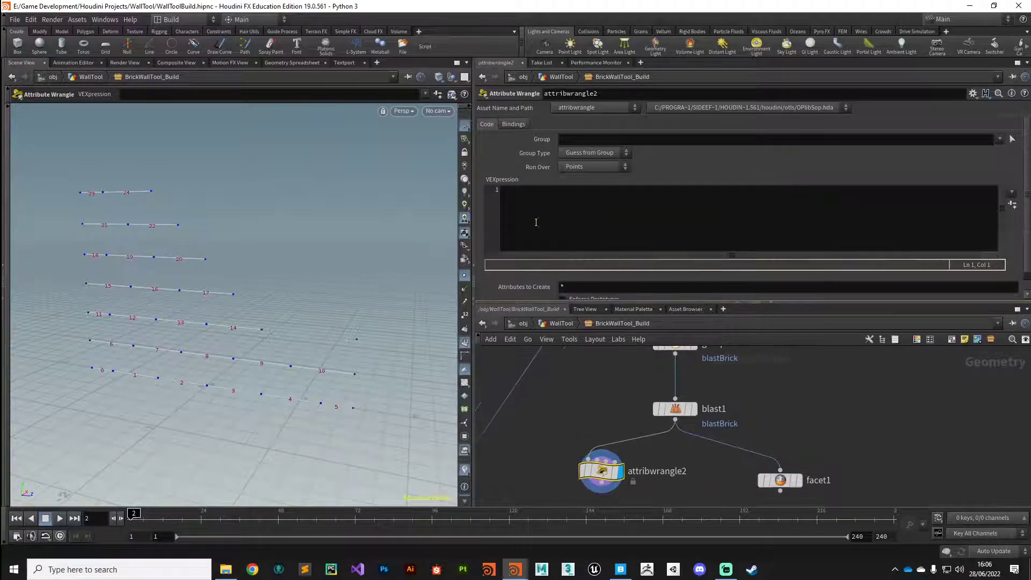
type("int")
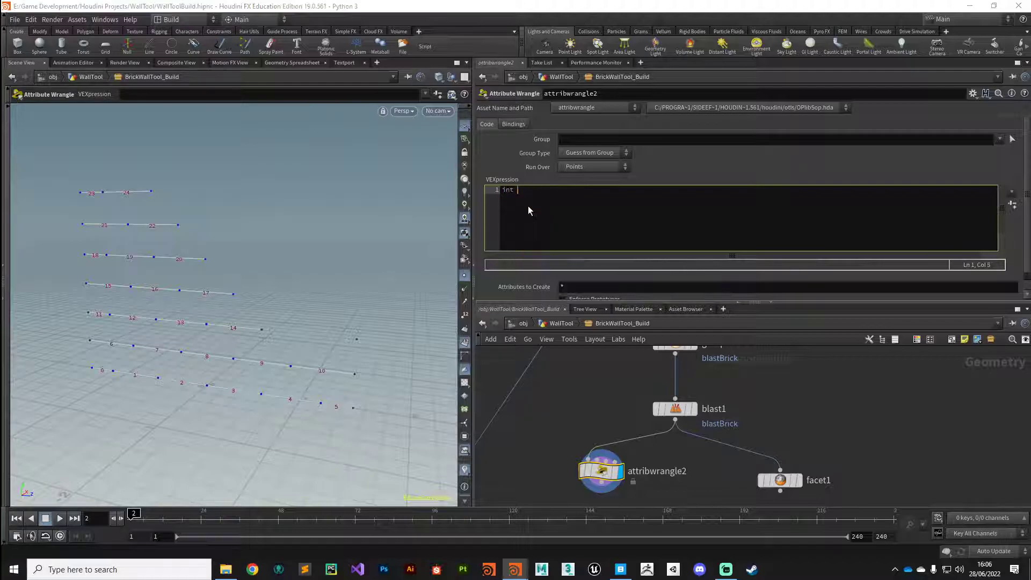
type("Con")
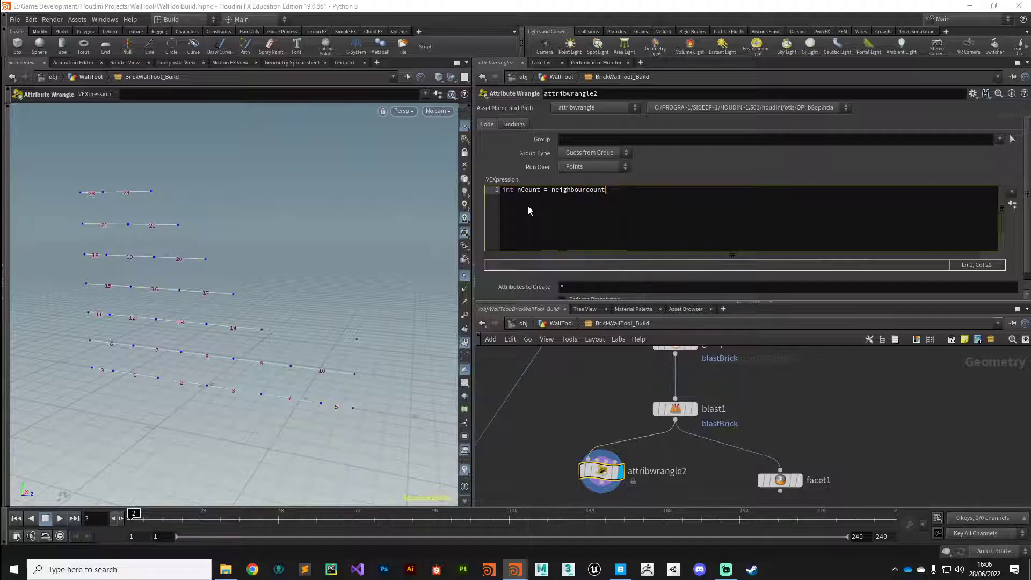
type("(0,")
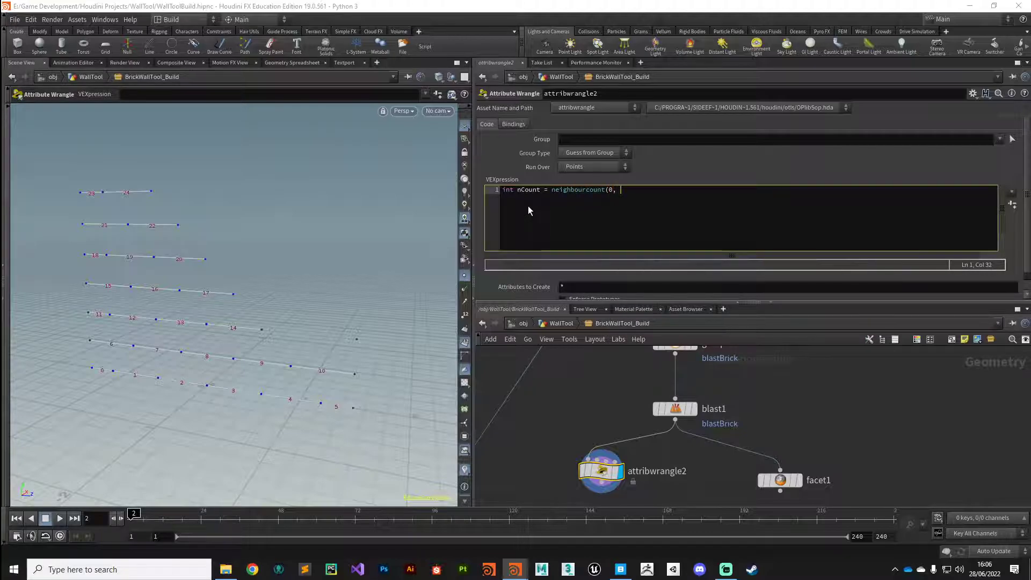
type("@ptnum);")
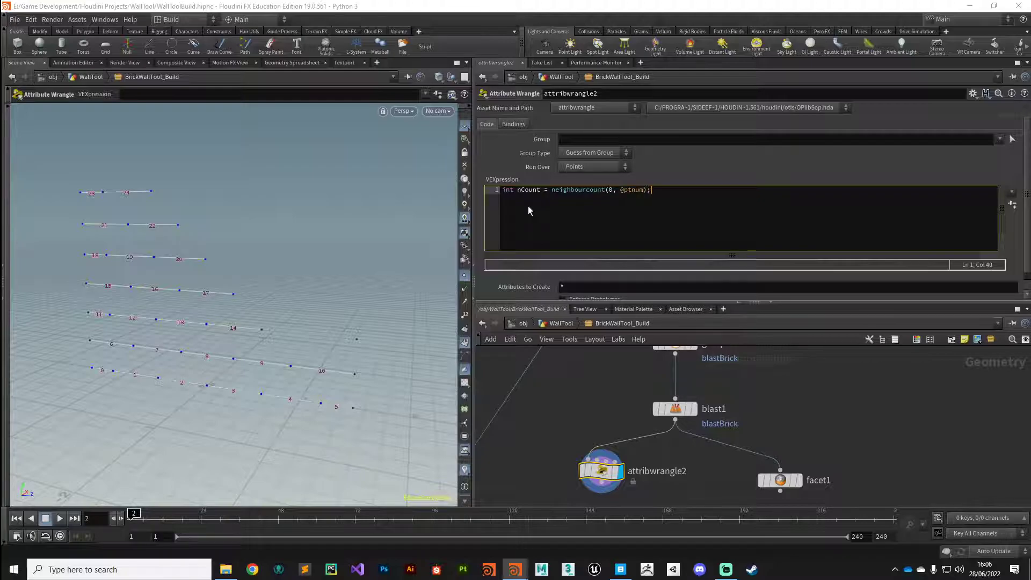
key("Return")
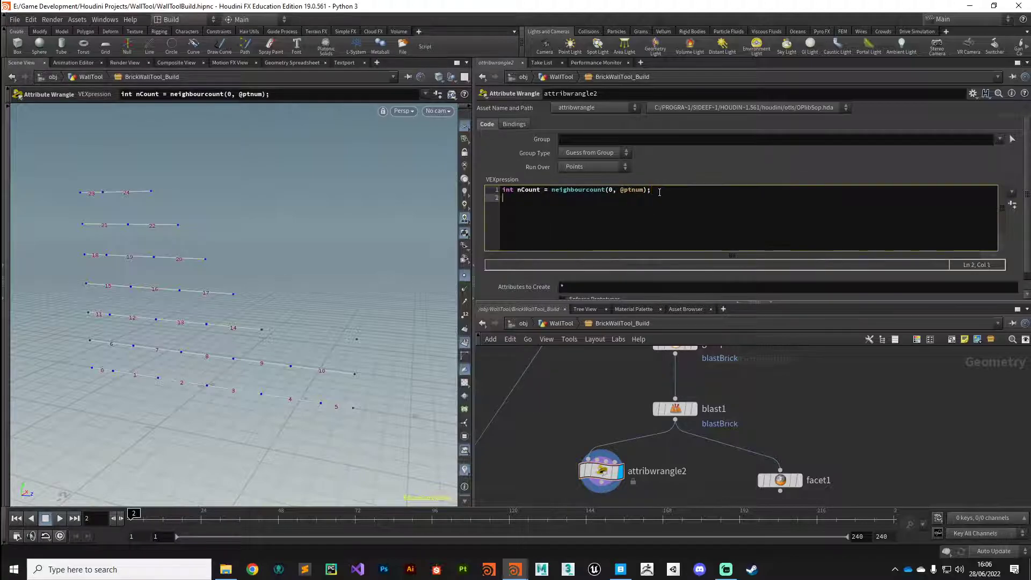
type("if(")
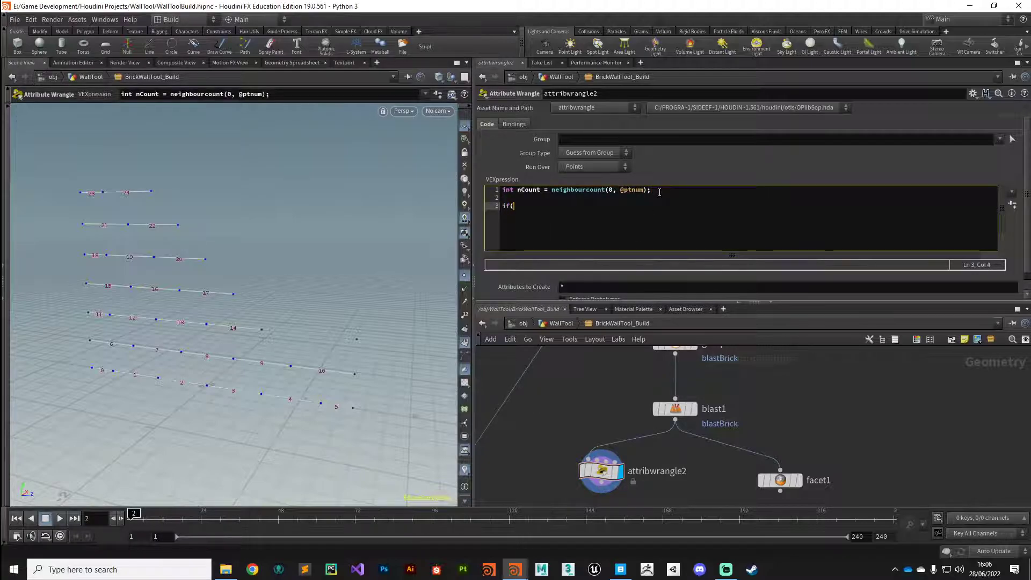
type("Count")
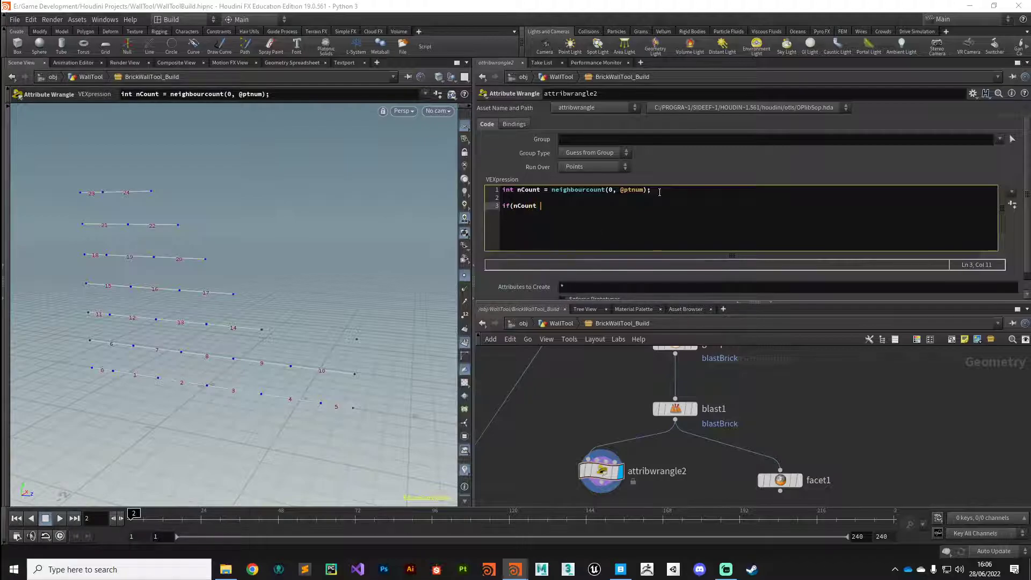
type("== 0)")
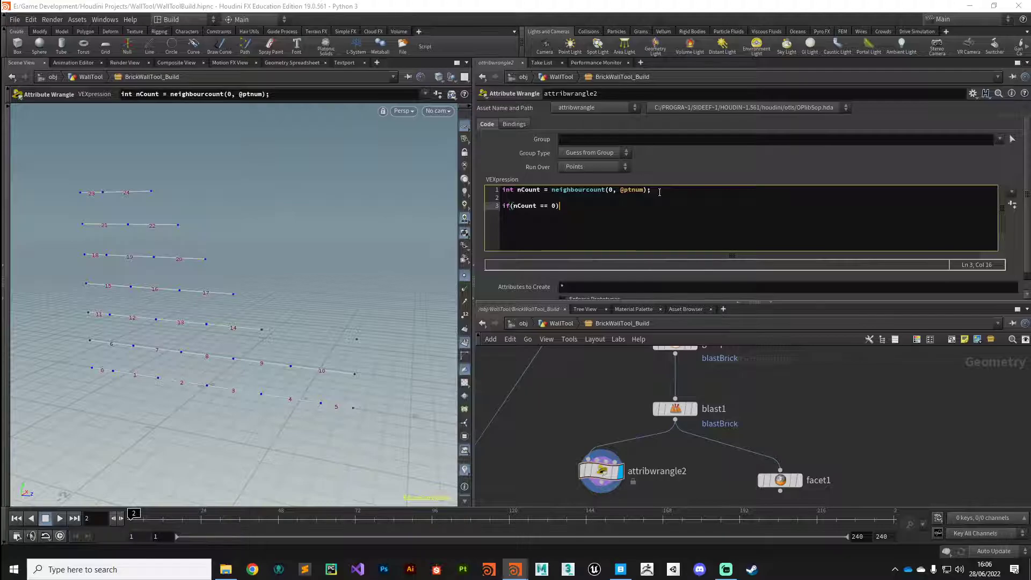
key("Return")
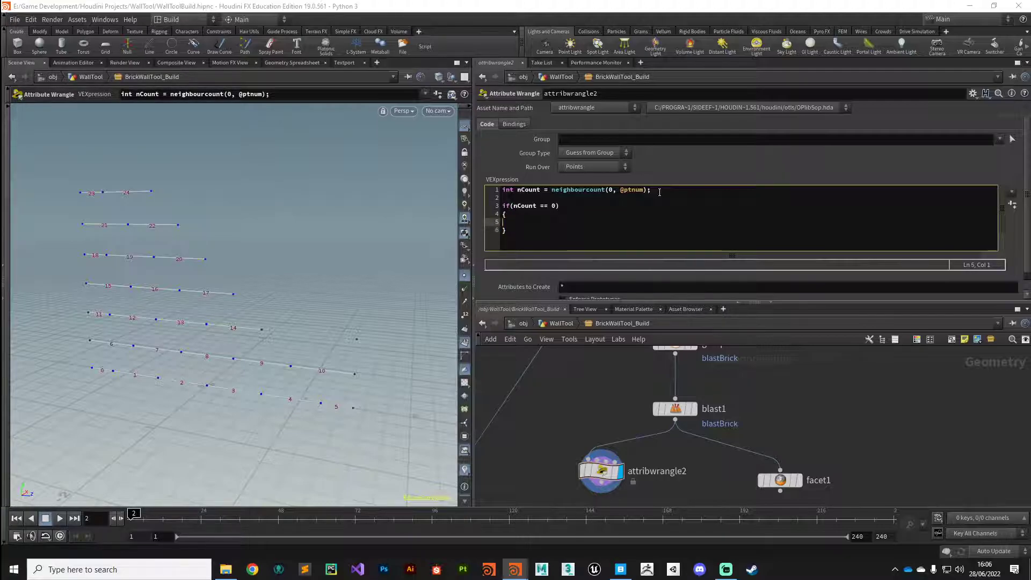
type("removepoint(0,")
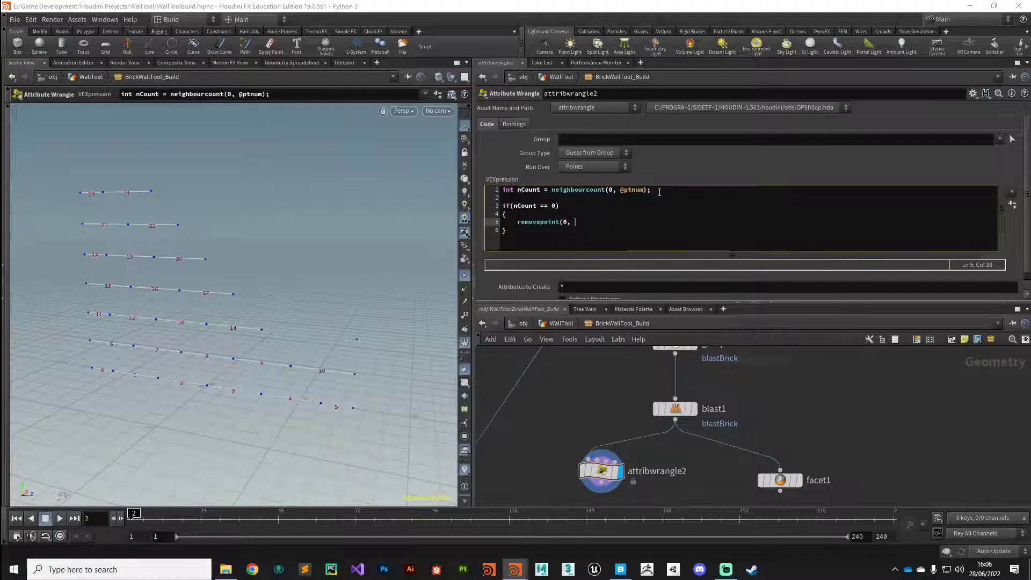
type("@ptnum")
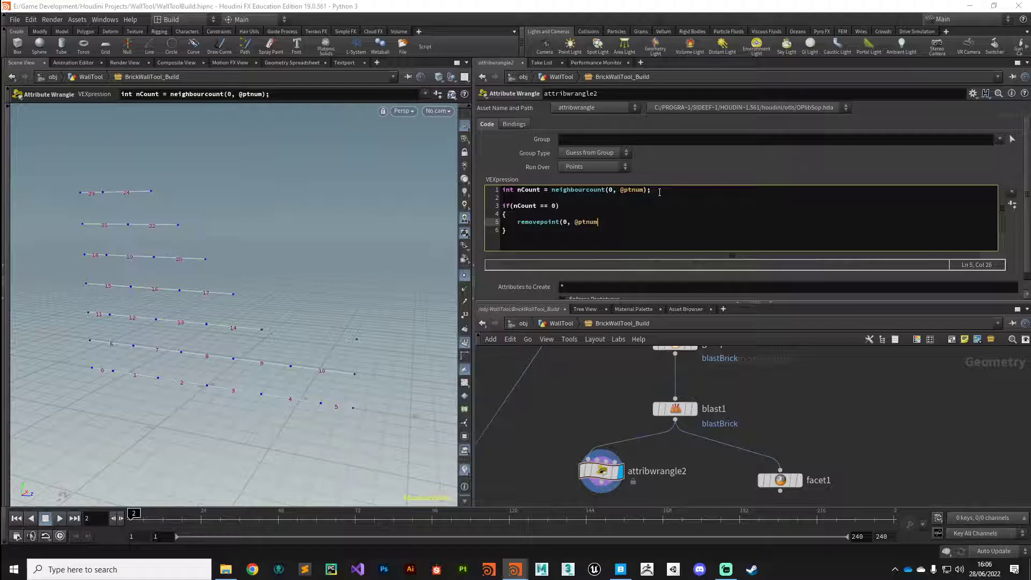
type(");")
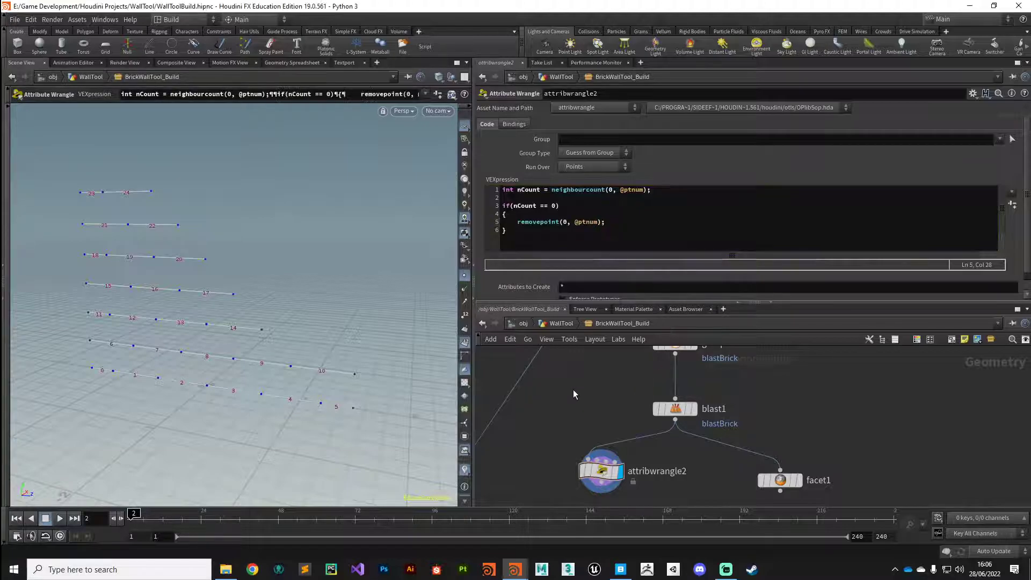
mouse_move(372, 347)
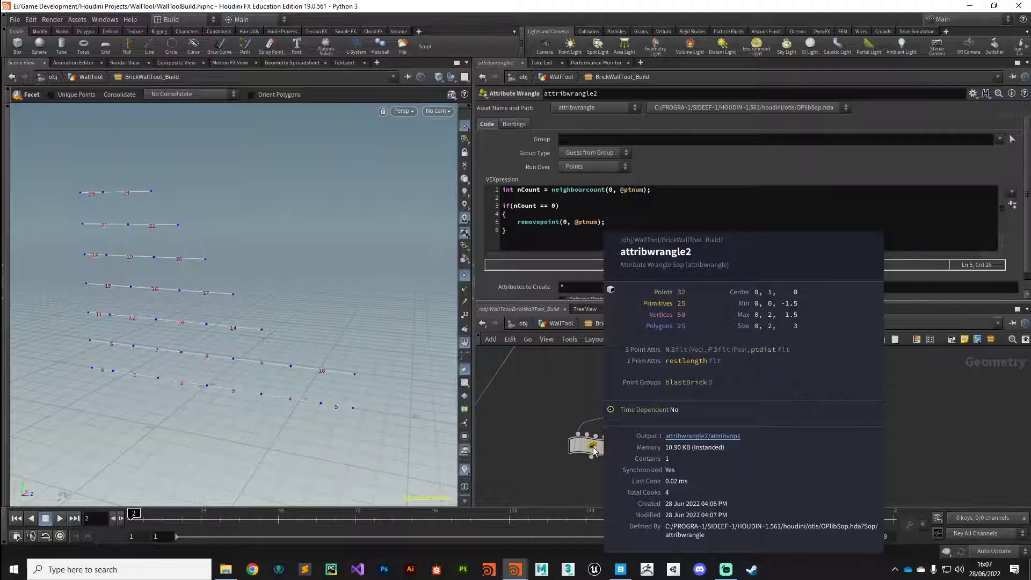
mouse_move(689, 494)
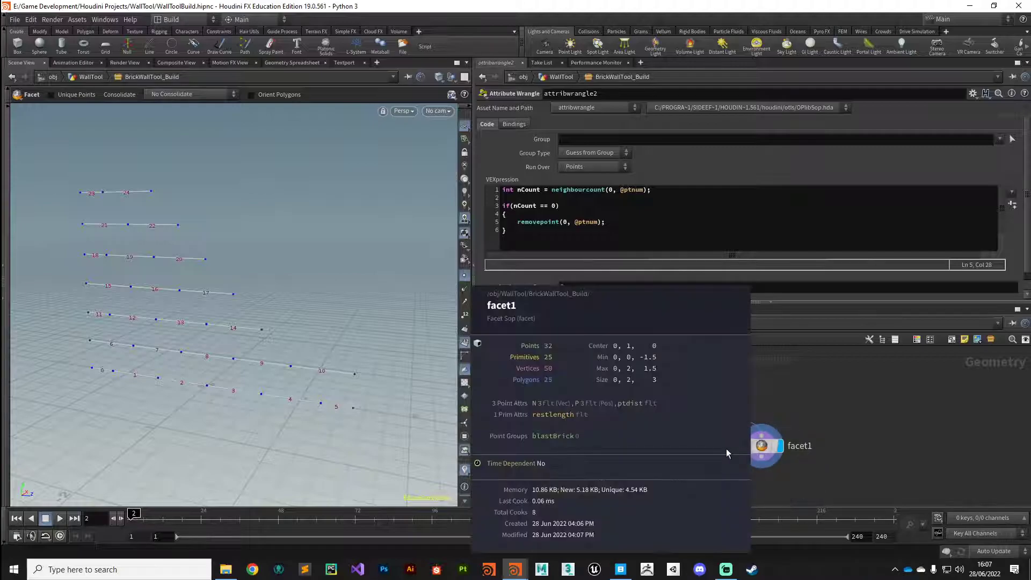
mouse_move(540, 507)
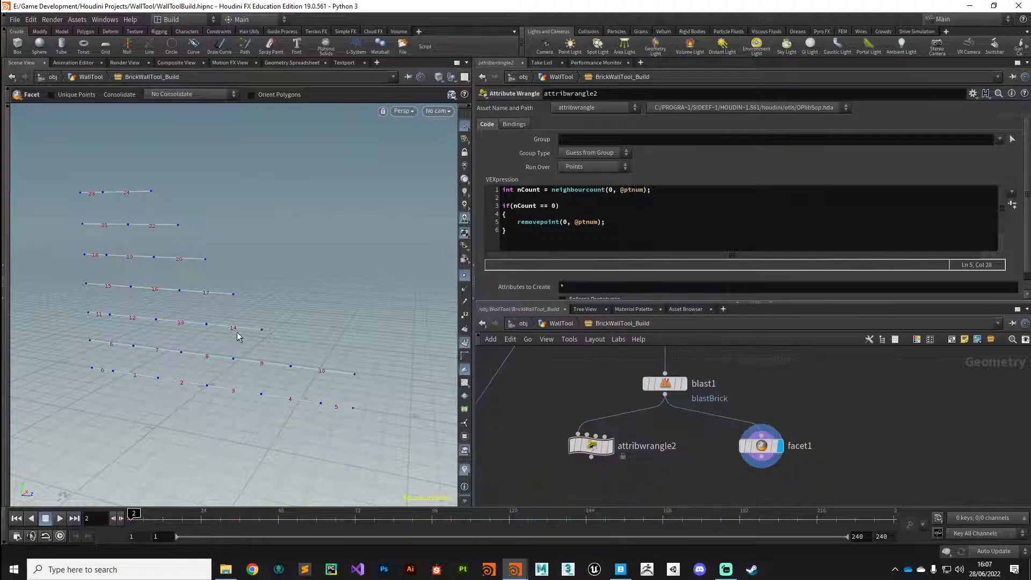
mouse_move(244, 349)
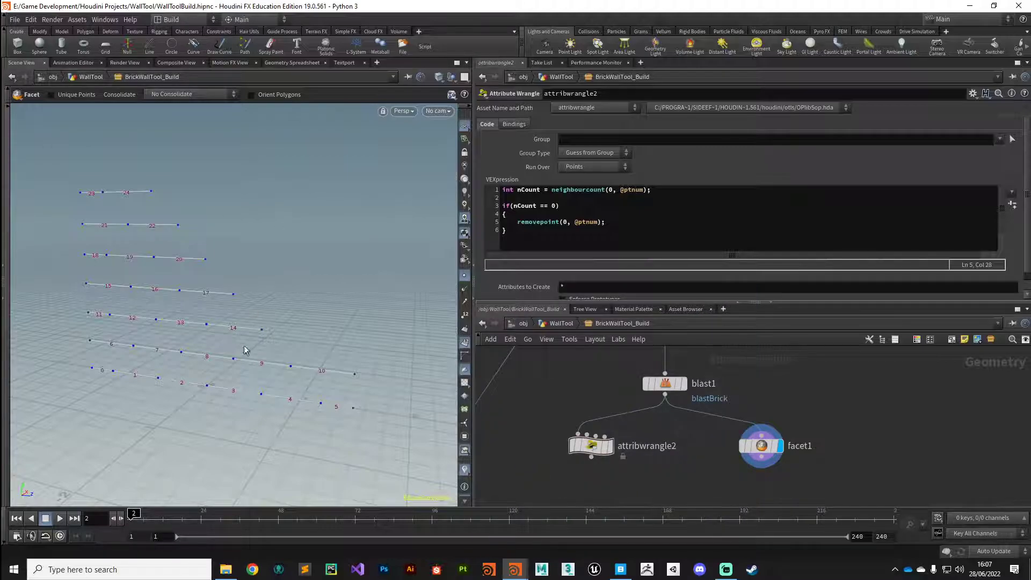
mouse_move(481, 374)
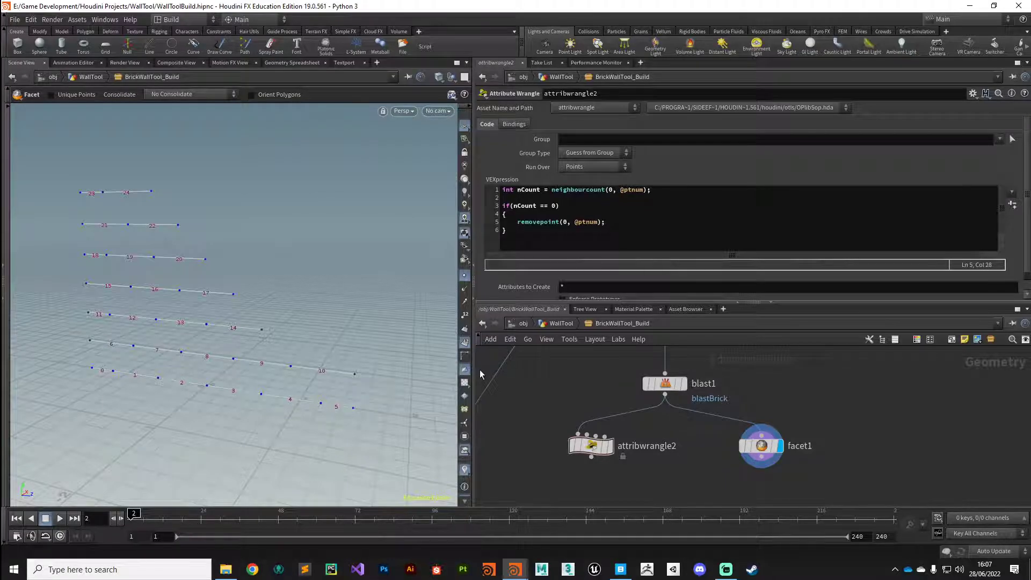
mouse_move(591, 446)
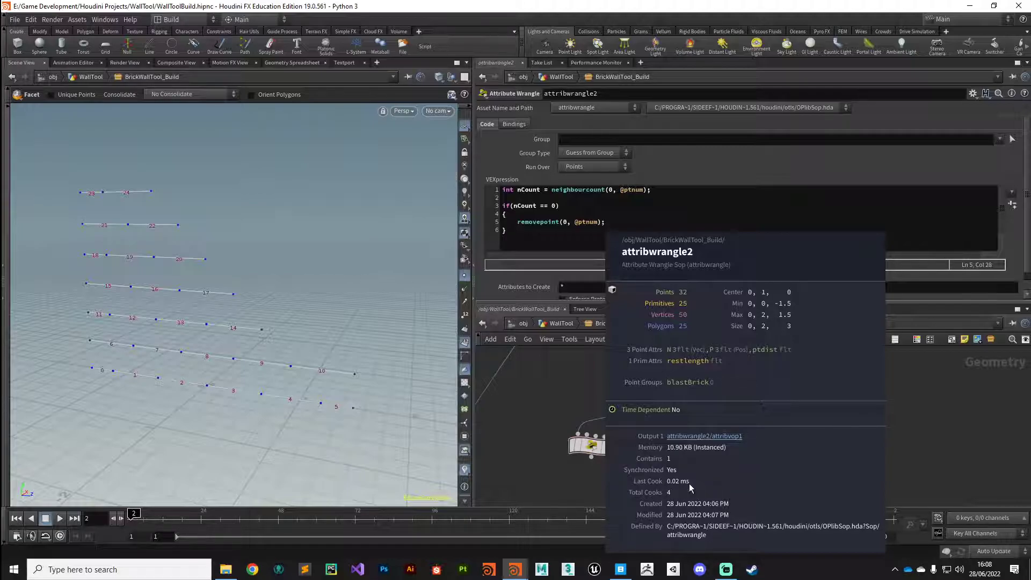
mouse_move(654, 487)
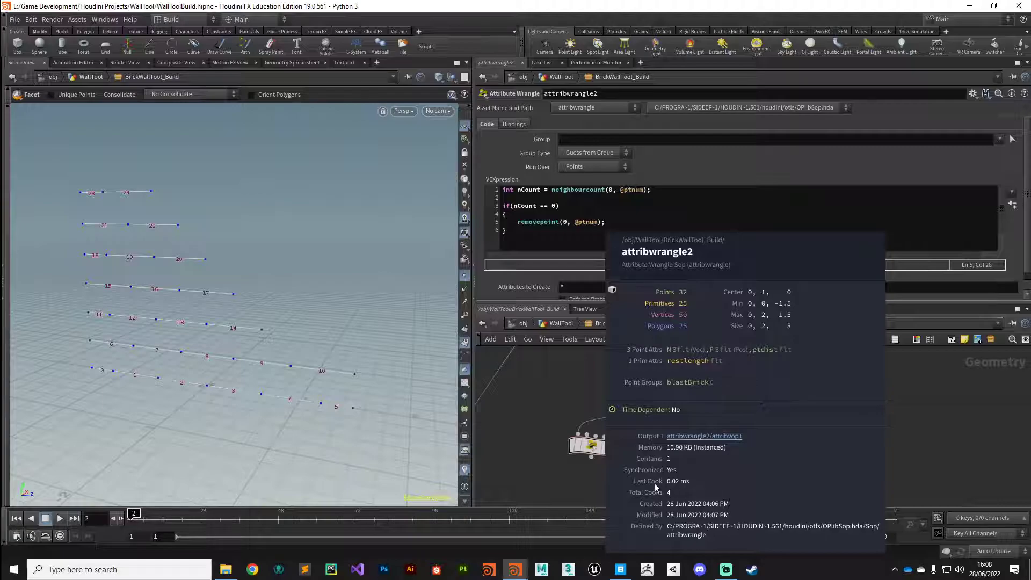
mouse_move(549, 427)
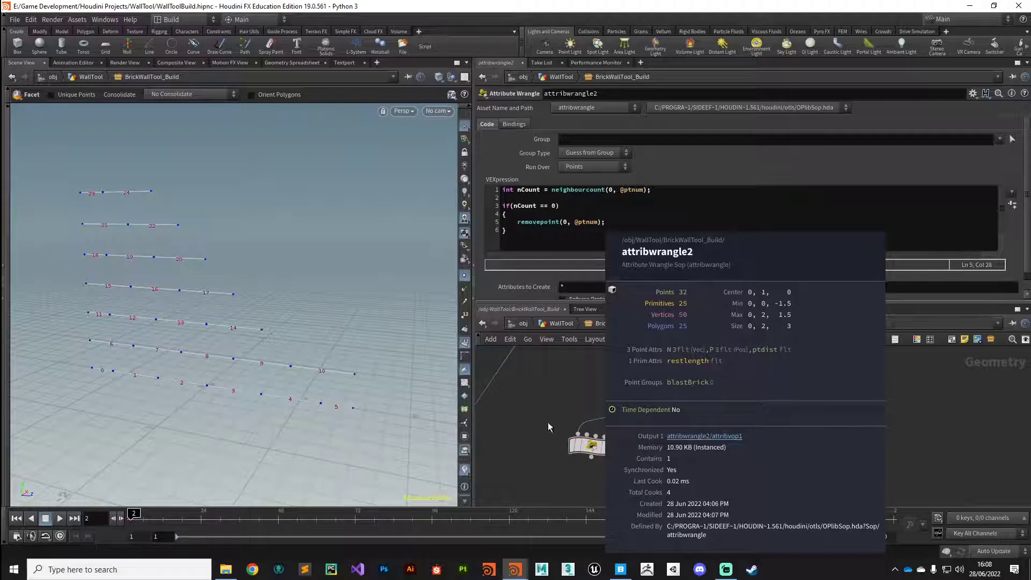
mouse_move(533, 251)
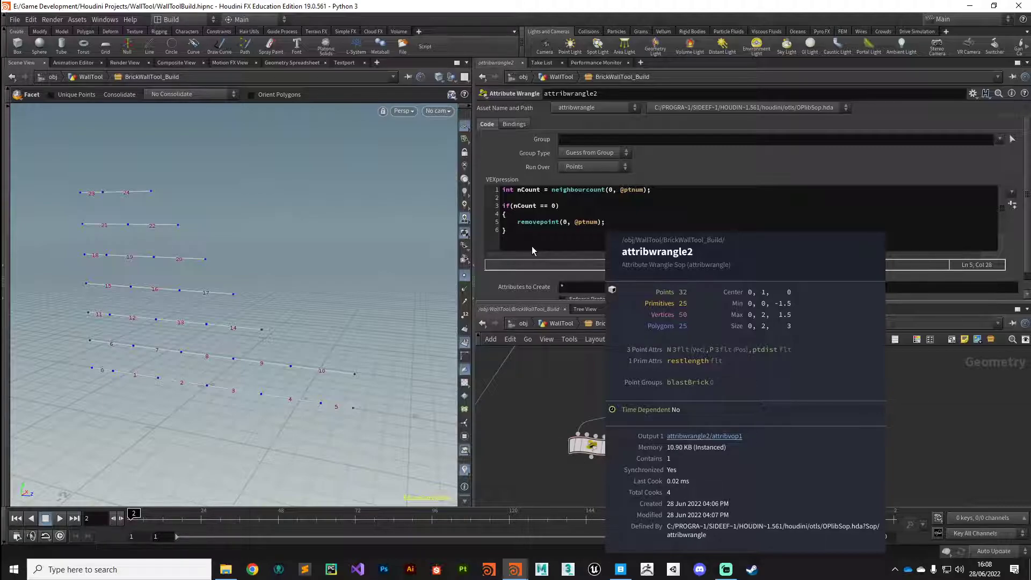
mouse_move(515, 230)
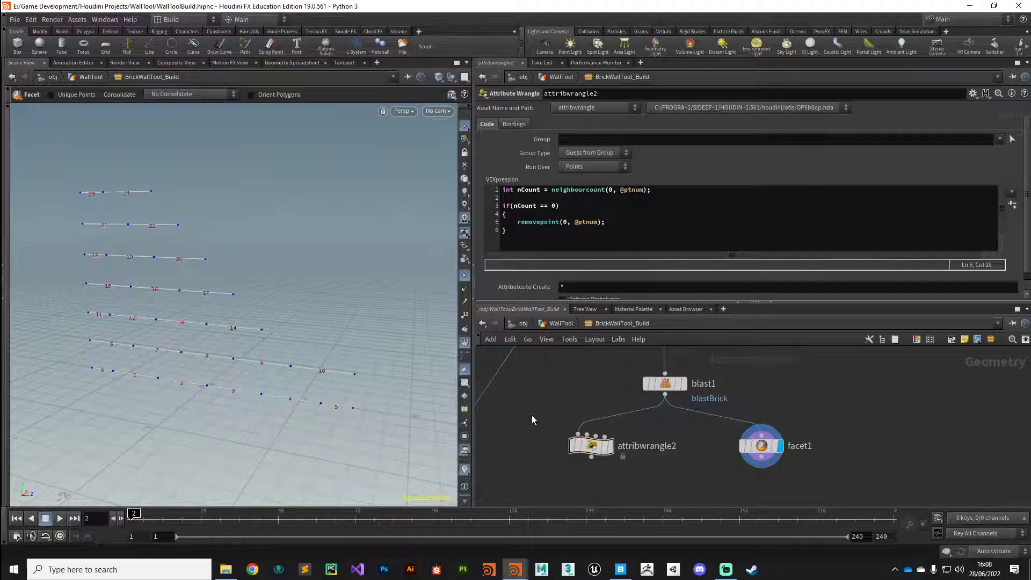
left_click(760, 445)
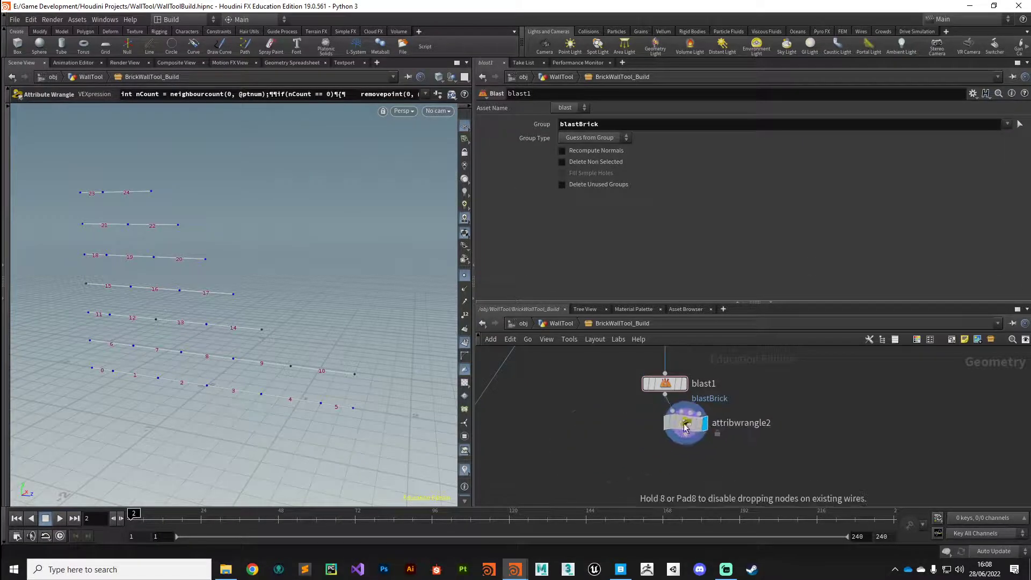
- Add switch3 below attribwrangle2, fed by convertline1 and attribwrangle2
left_click(685, 423)
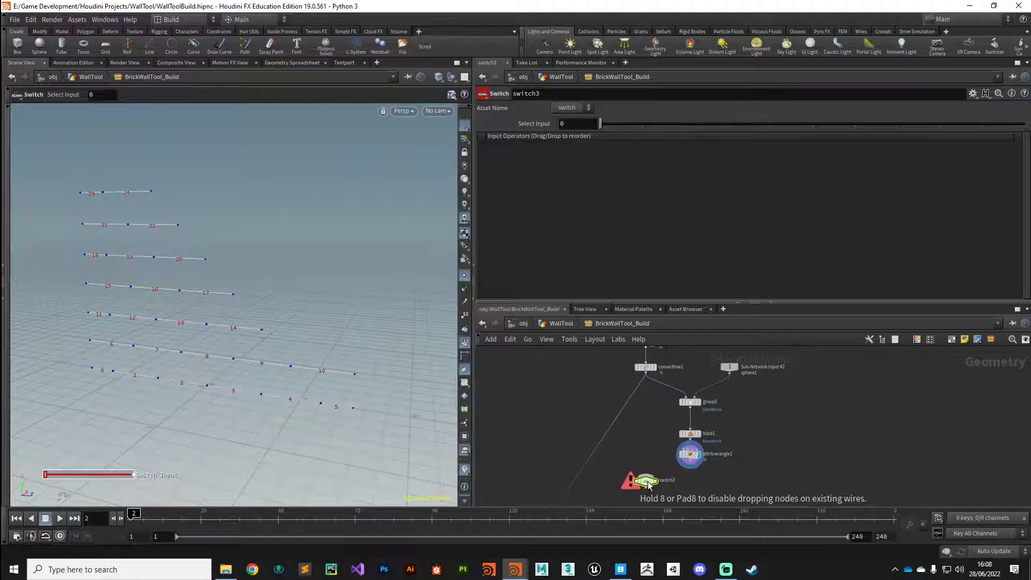
mouse_move(648, 378)
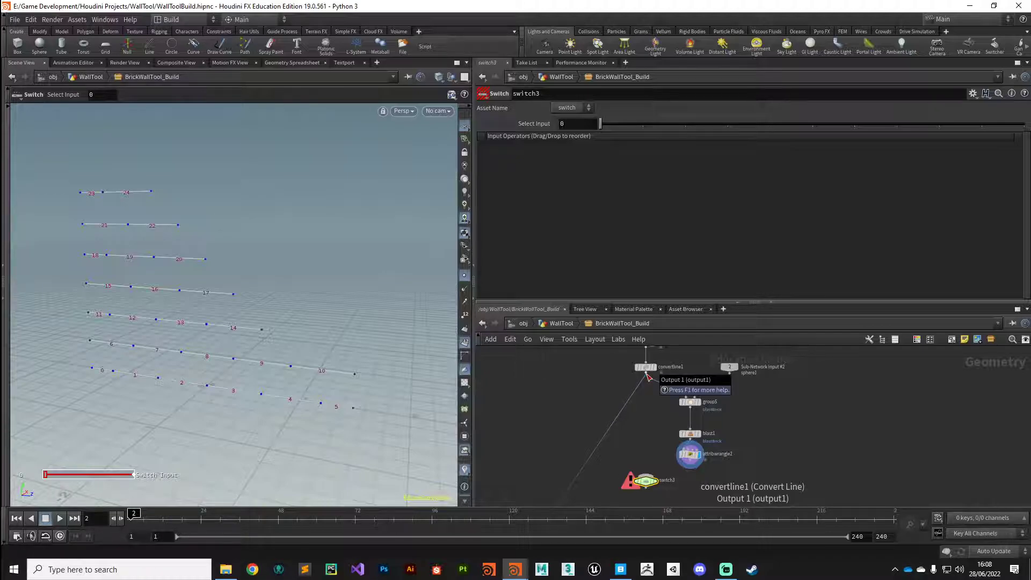
mouse_move(648, 380)
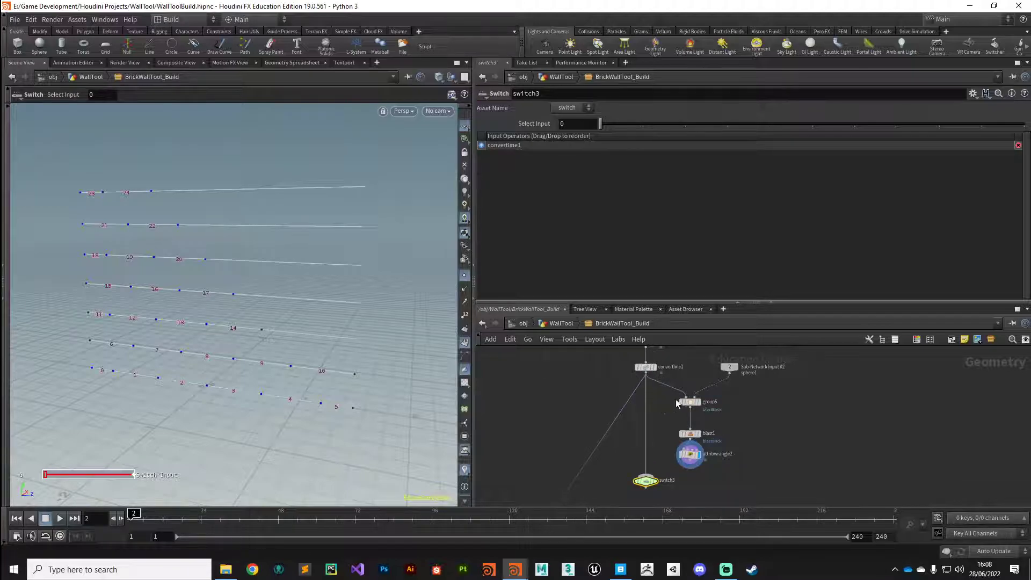
mouse_move(669, 424)
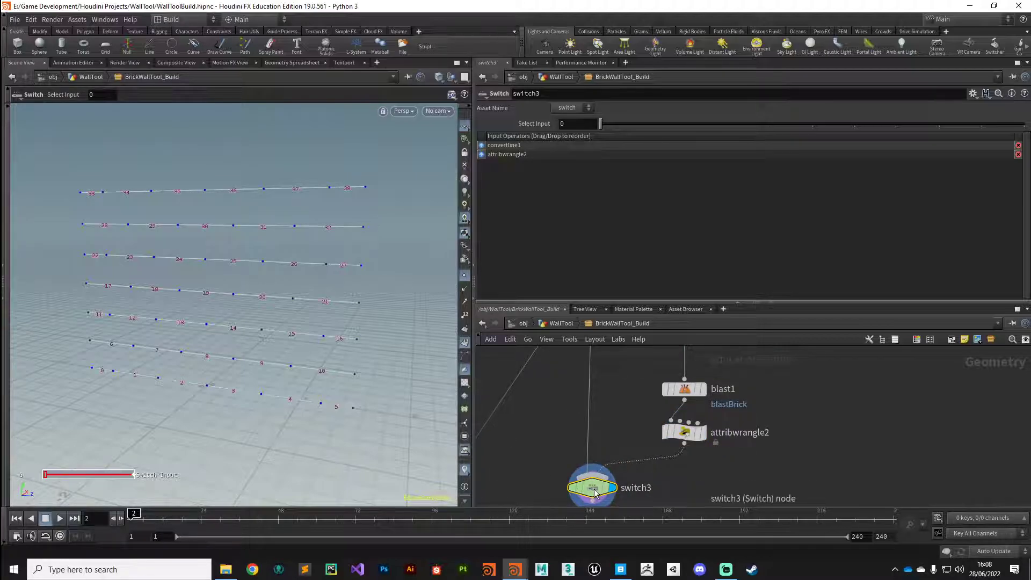
mouse_move(630, 437)
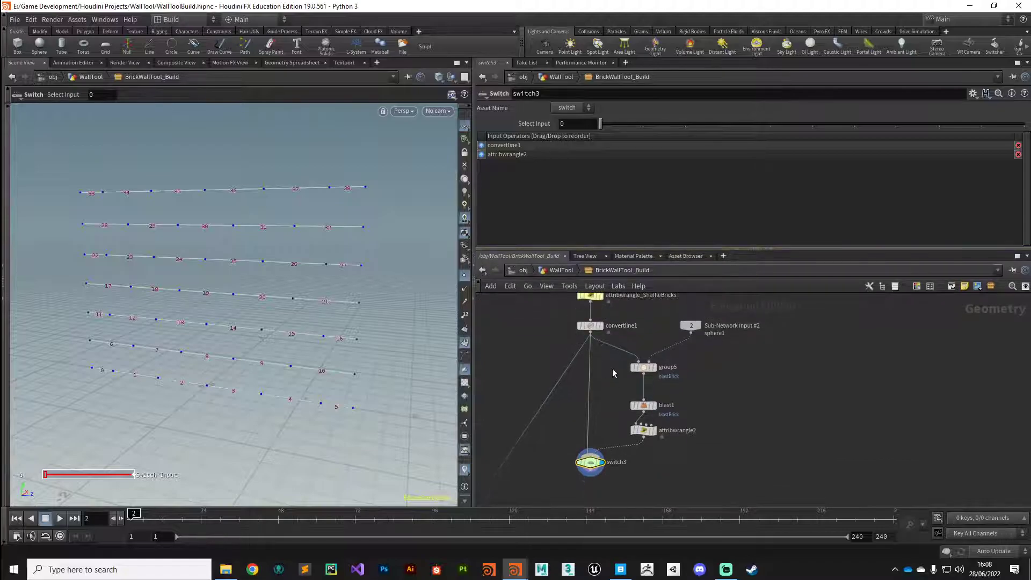
- Set switch3's Select Input to 1 and display the blasted wall lines
left_click(578, 124)
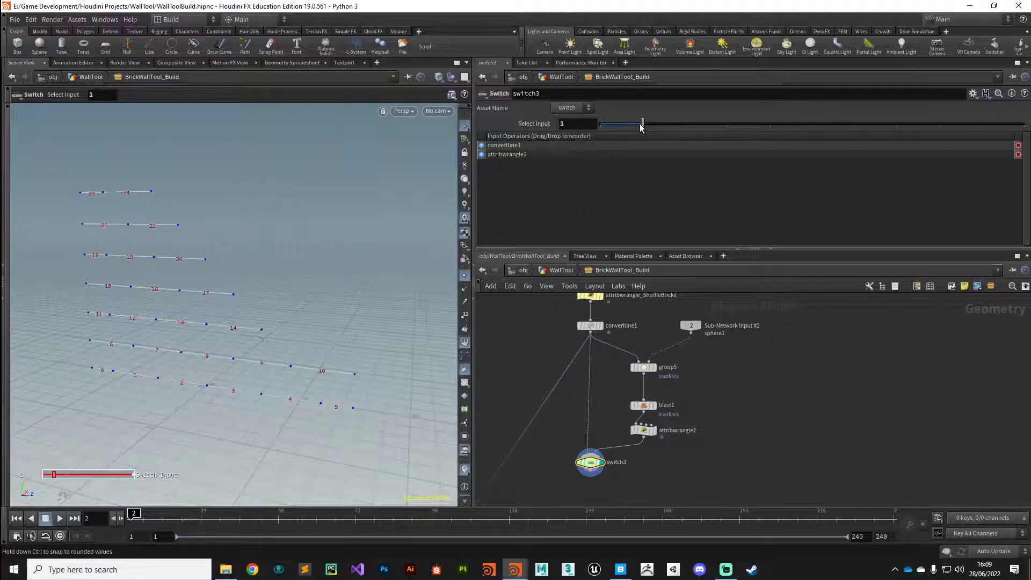
mouse_move(618, 347)
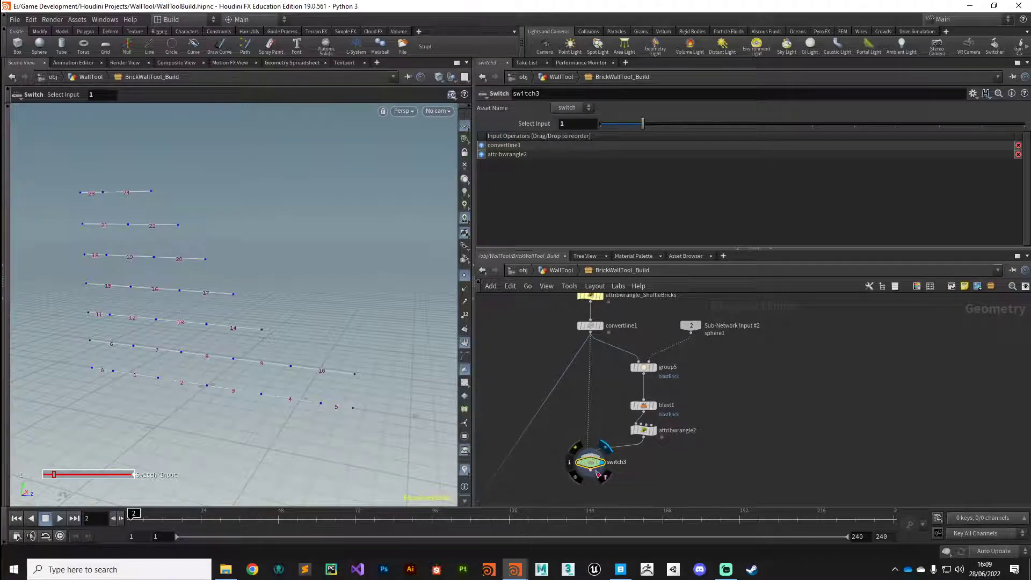
mouse_move(593, 468)
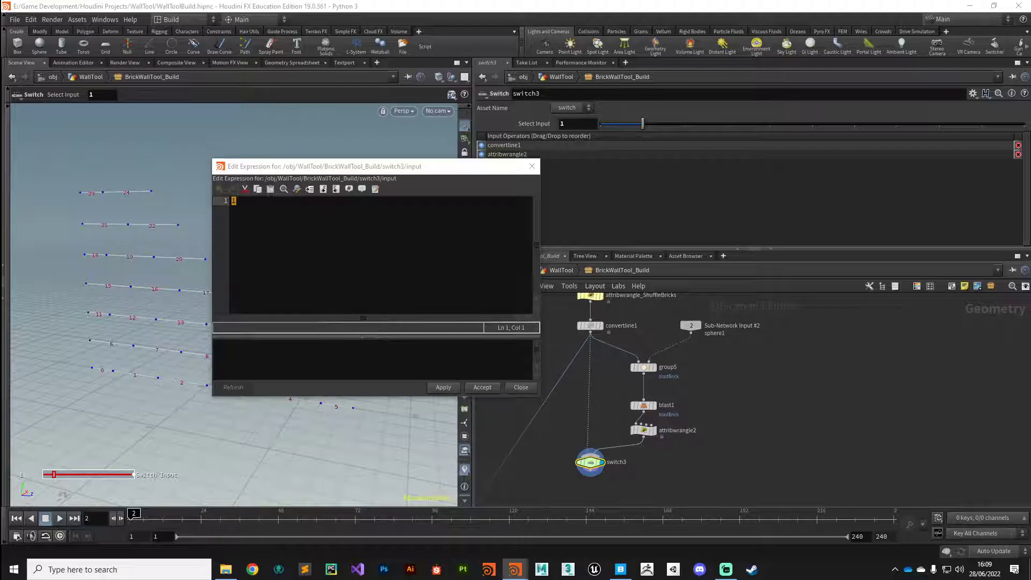
mouse_move(244, 214)
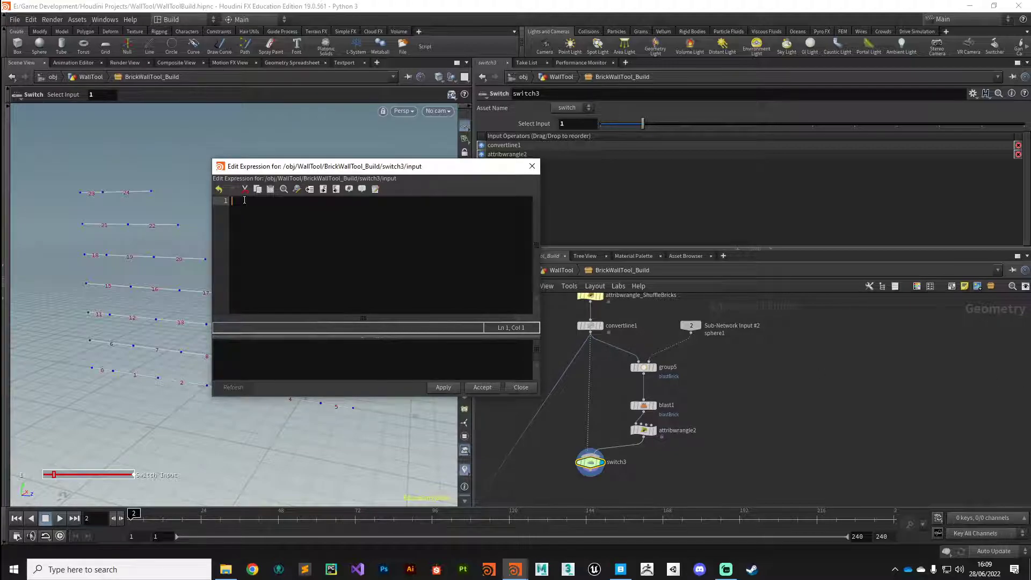
- Enter if(strcmp(opinputpath(".", 1), "") == 0, 0, 1) as switch3's Select Input expression
type("if(strcmp(")
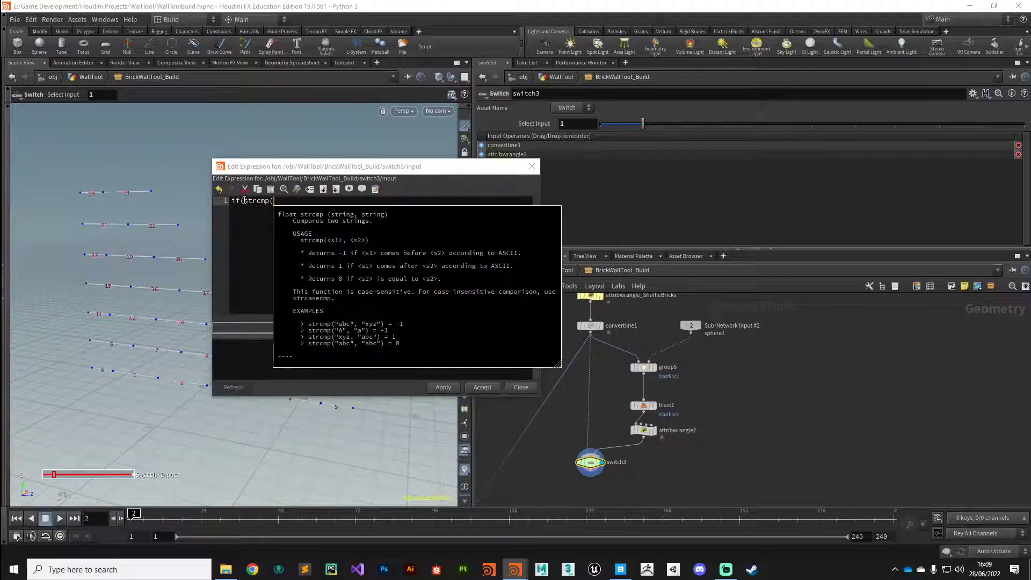
type("opinputpath(\".\", 1")
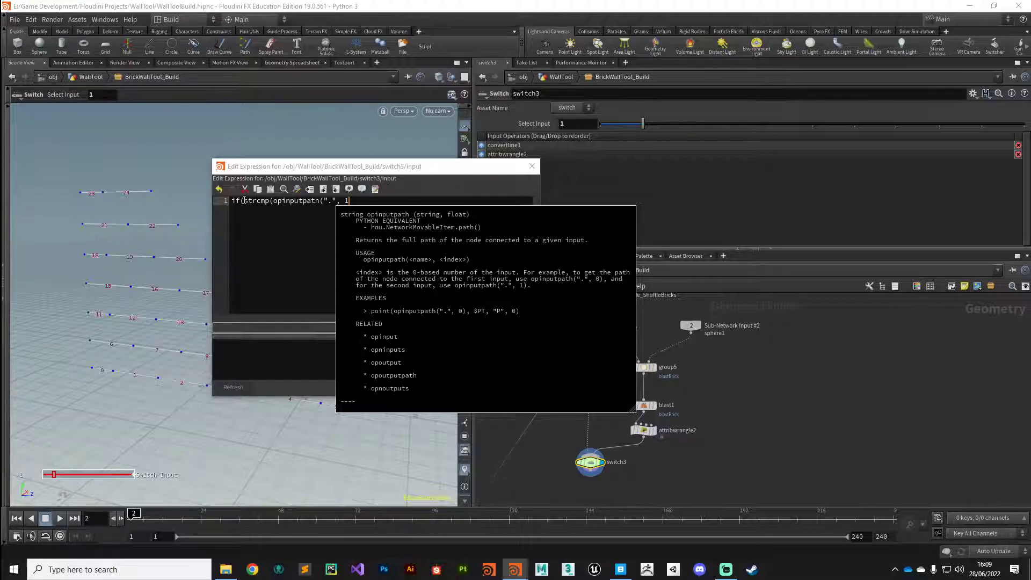
type("), \"\") ==")
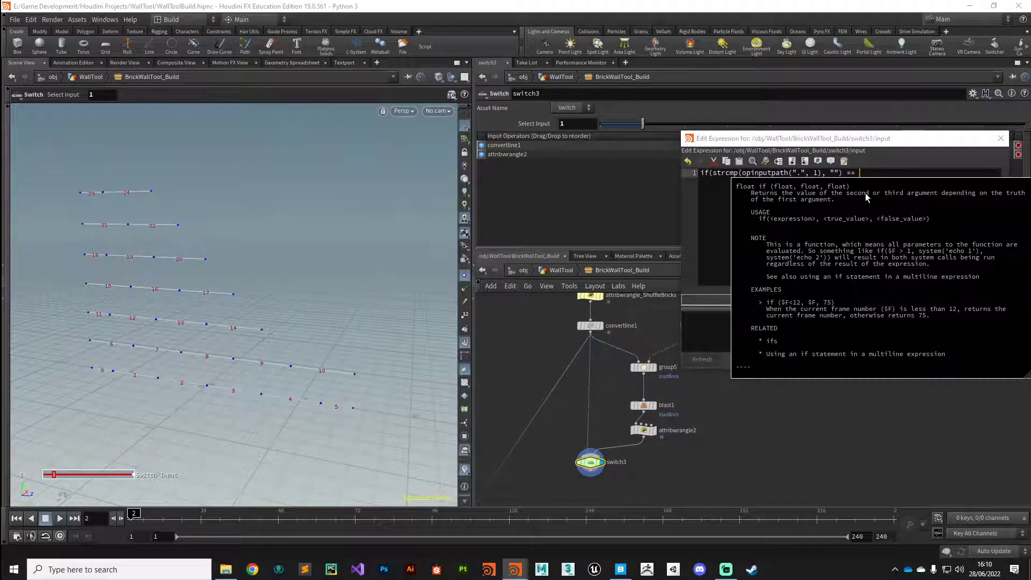
type("0,")
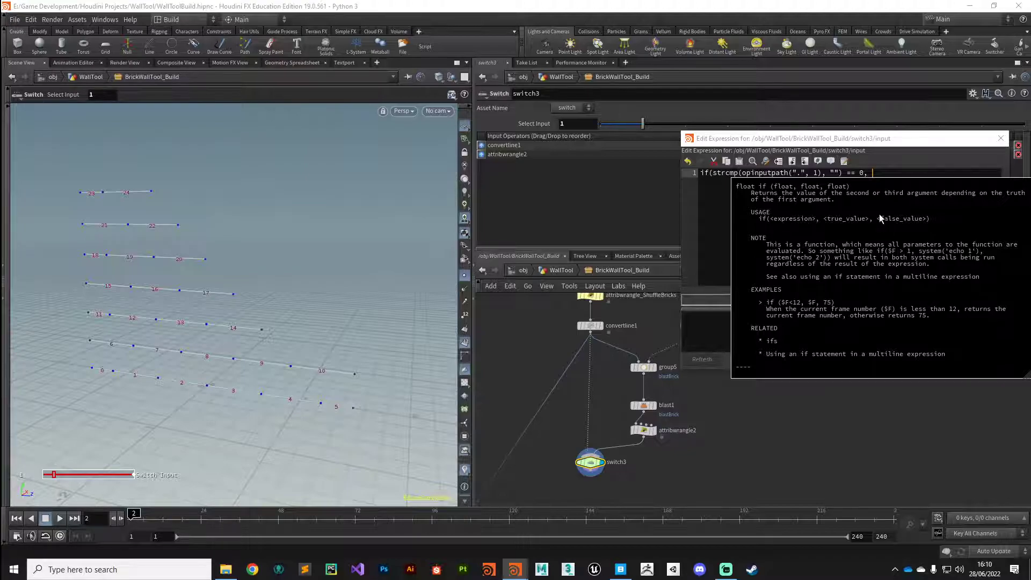
type("1)")
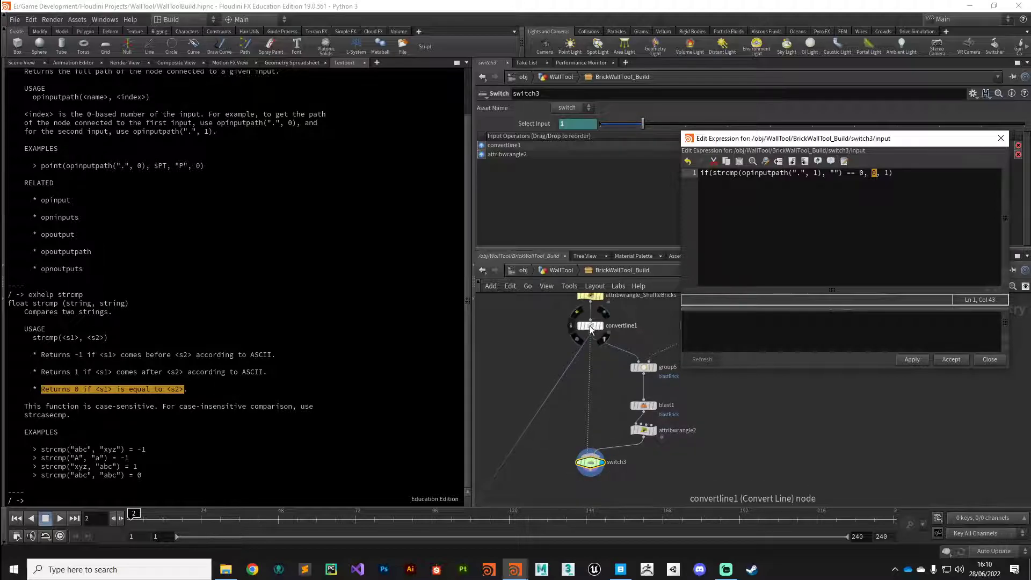
mouse_move(589, 322)
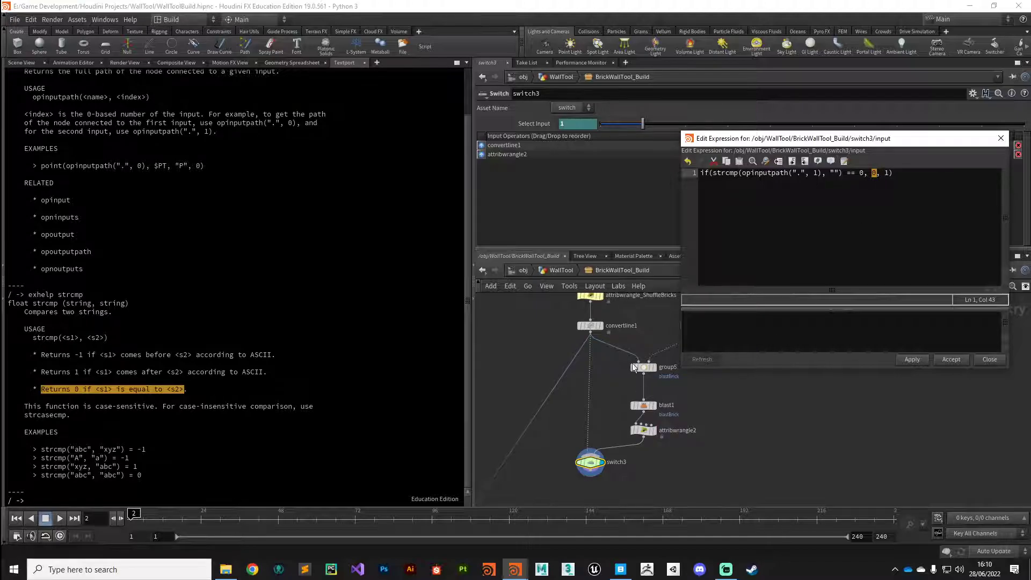
mouse_move(603, 456)
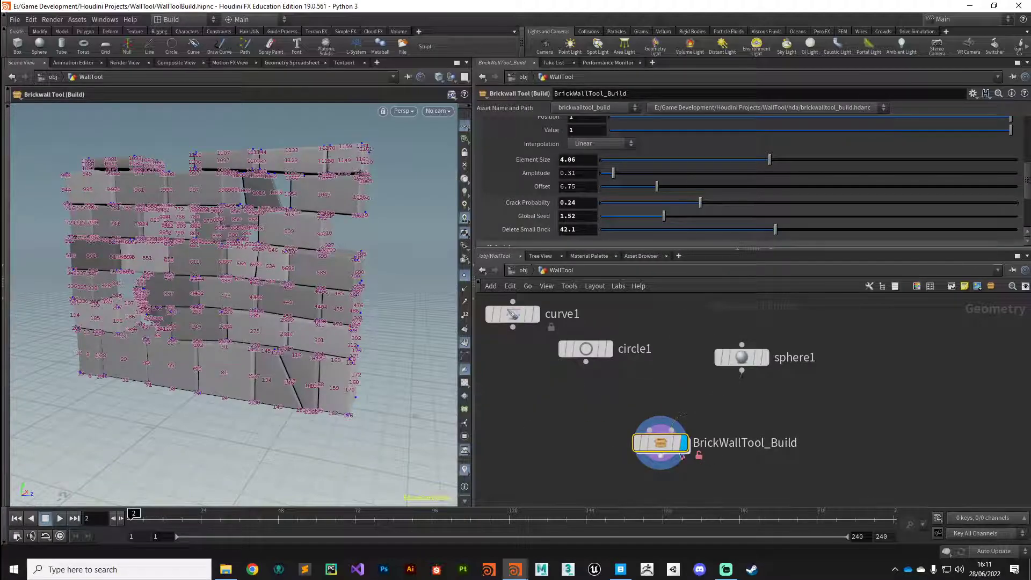
- Dive into BrickWallTool_Build and select group5 to show its bounding-region parameters
double_click(659, 442)
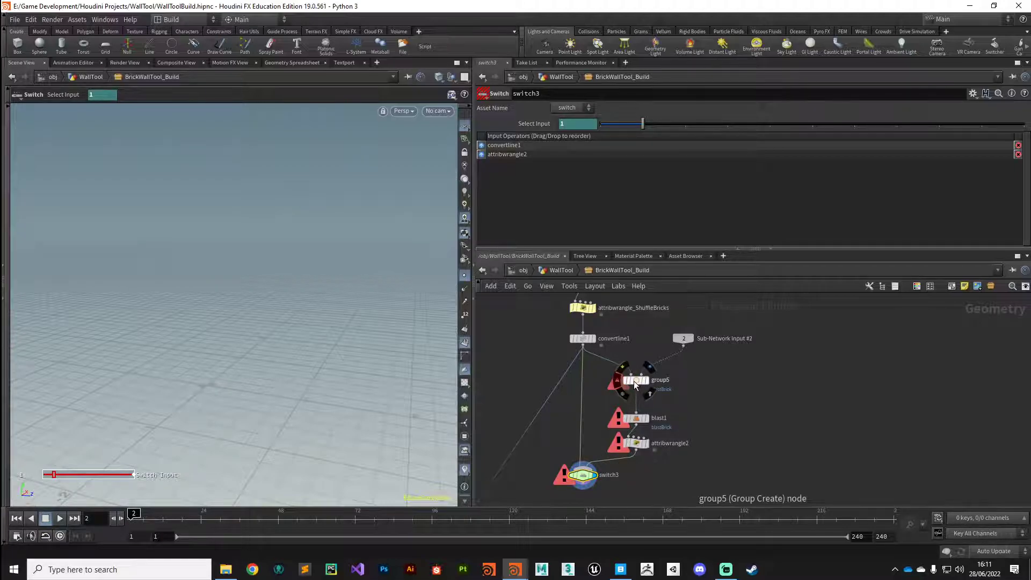
left_click(635, 379)
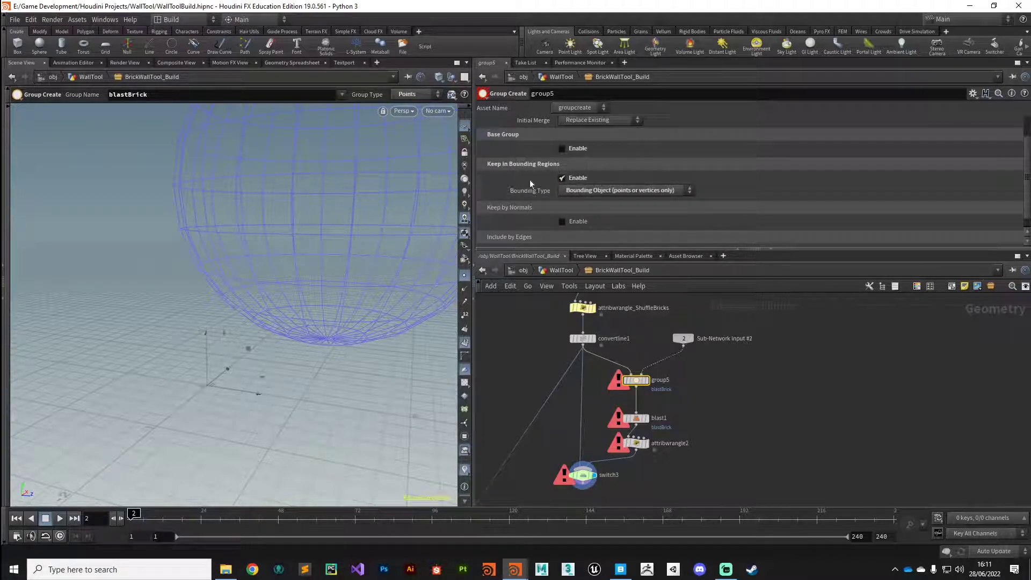
mouse_move(594, 196)
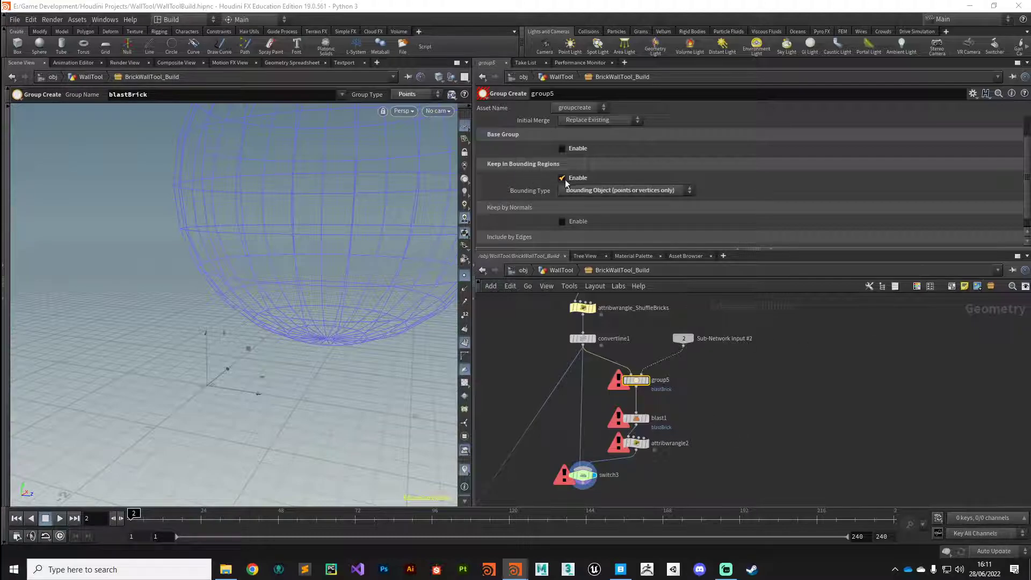
mouse_move(578, 178)
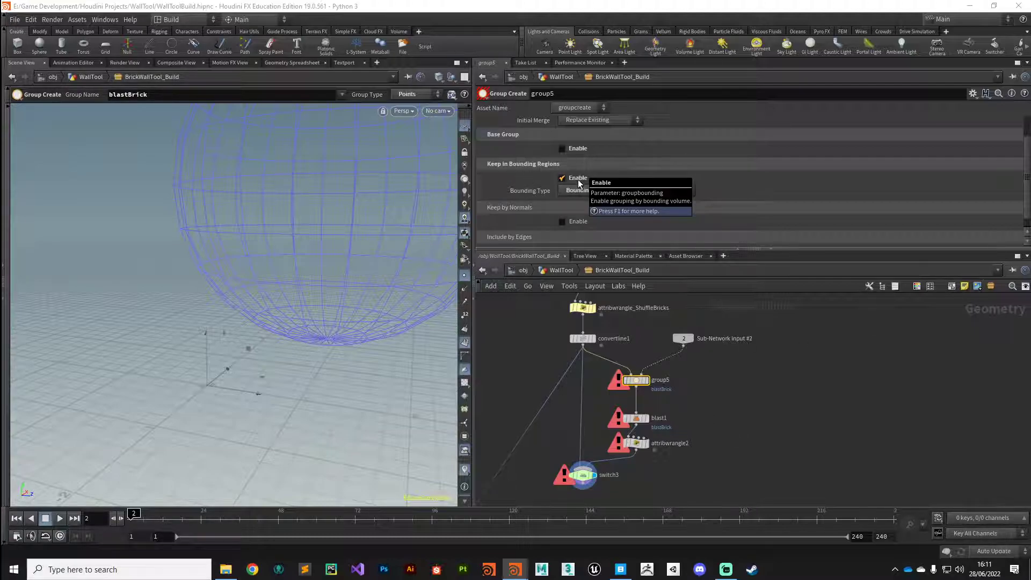
- Drive group5's Keep in Bounding Regions toggle with the strcmp/opinputpath if expression returning 0 when input 2 is empty
right_click(562, 177)
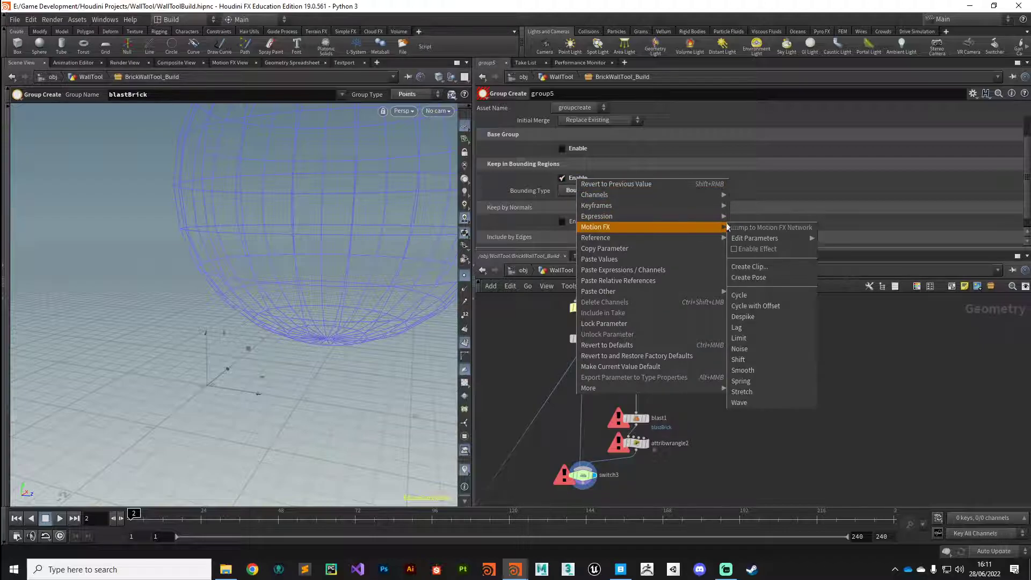
left_click(596, 216)
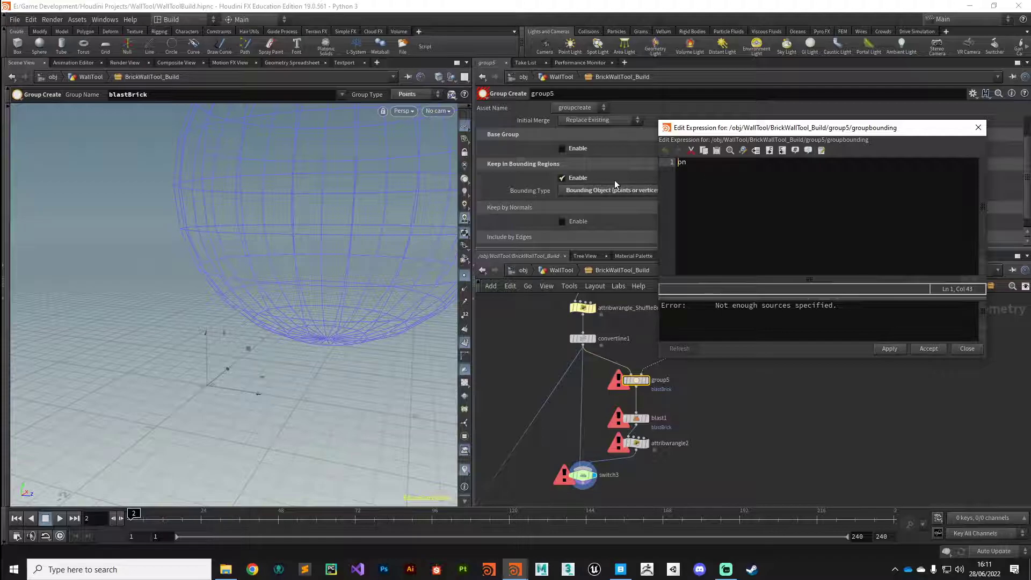
mouse_move(536, 187)
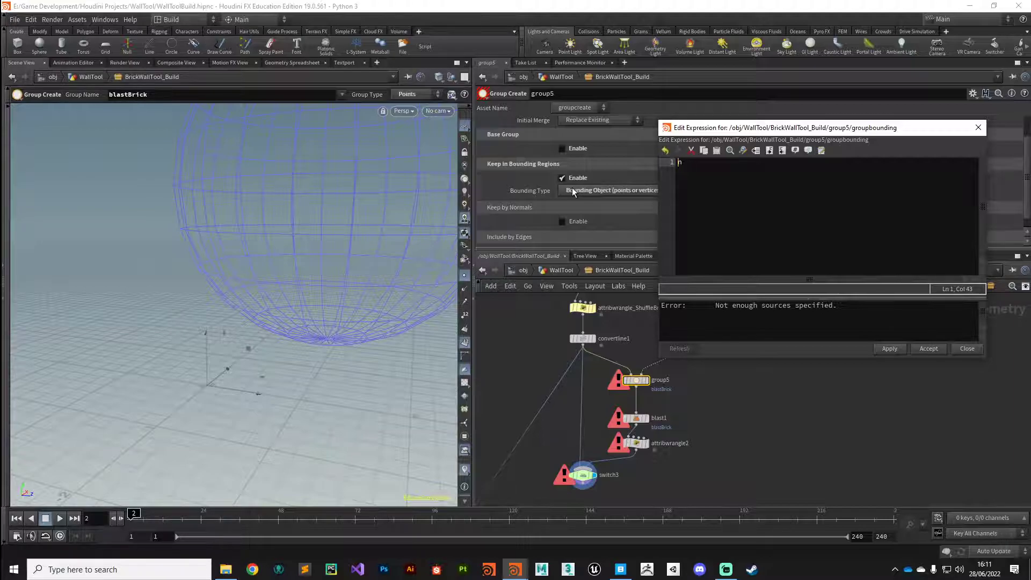
type("if(")
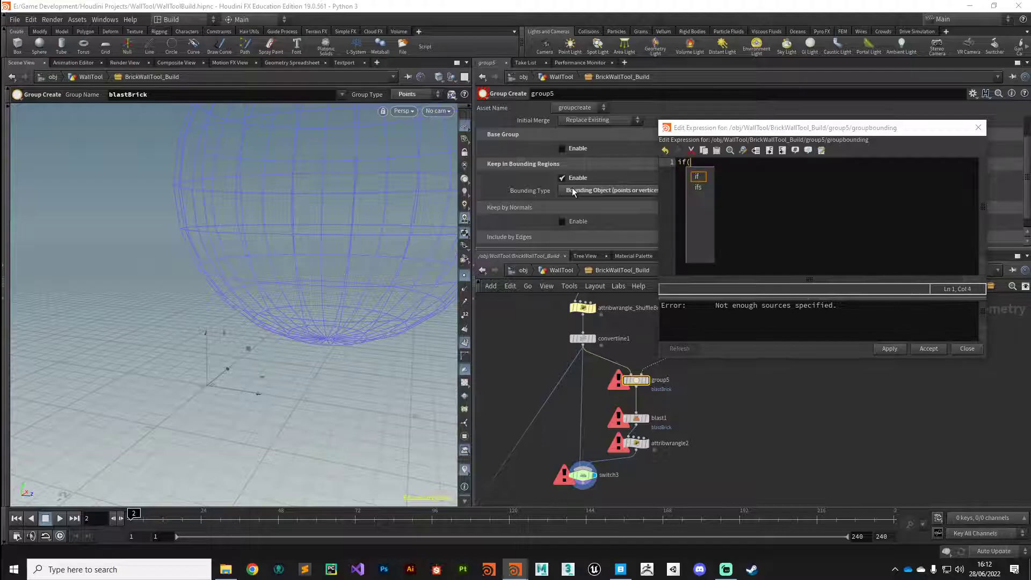
type("strcmp(opinputpath")
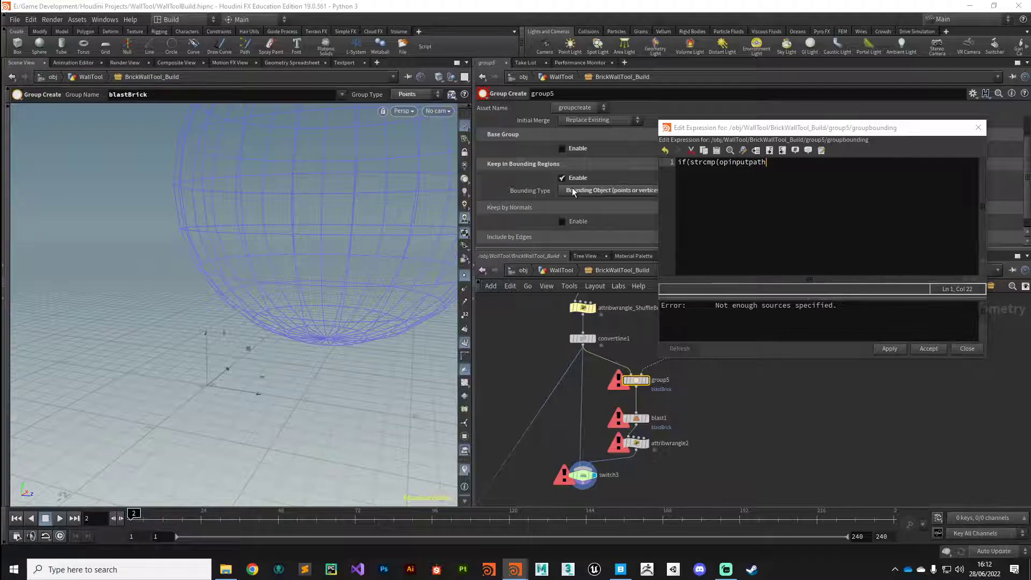
type("(\".\")")
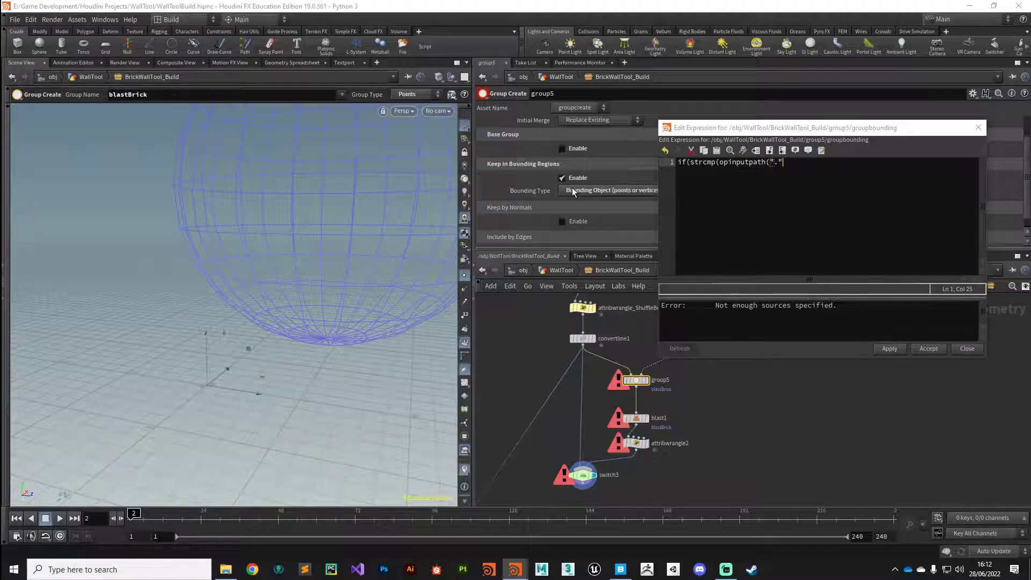
type("\", 1), \"\") == 0")
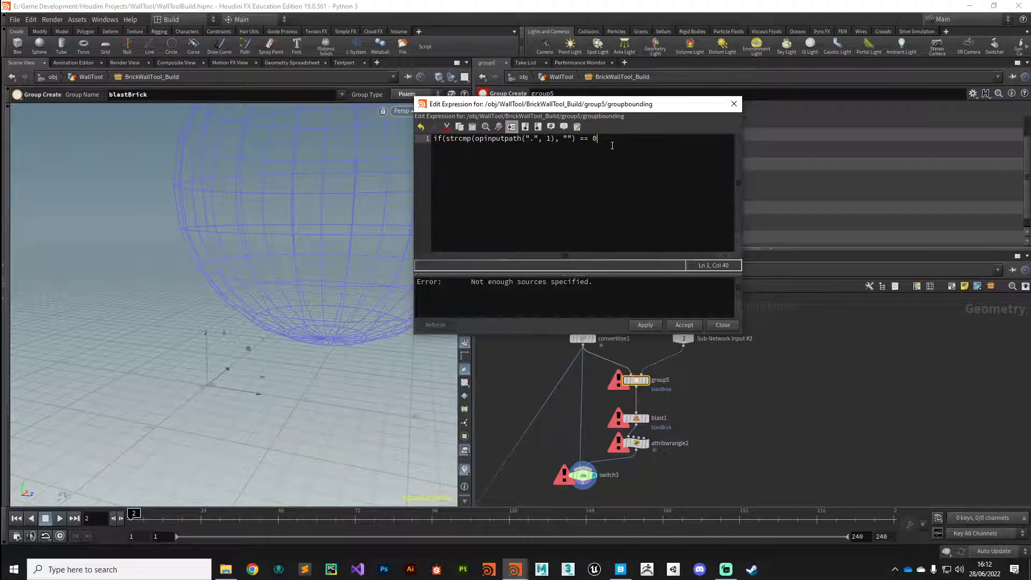
type(",")
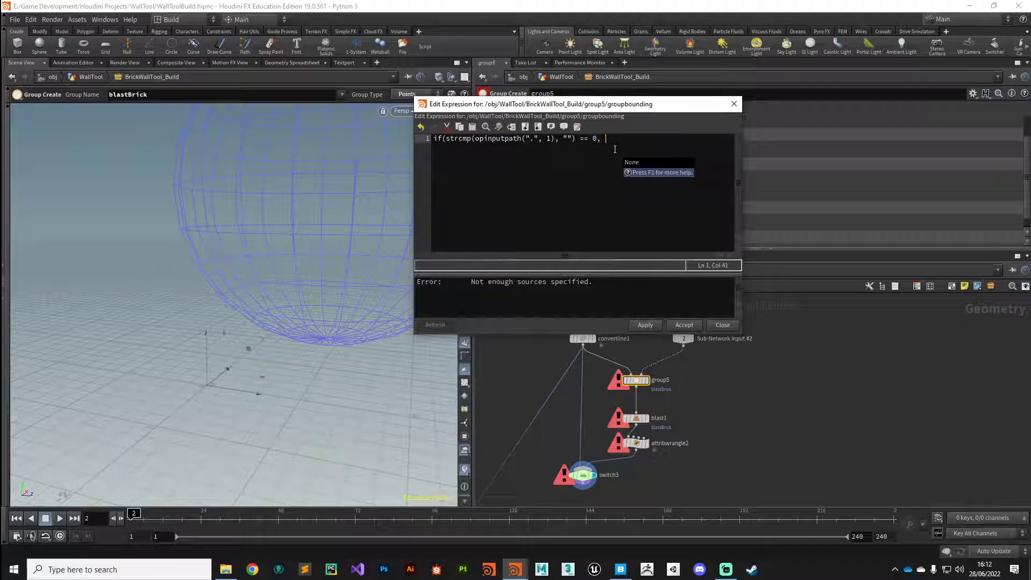
type("0")
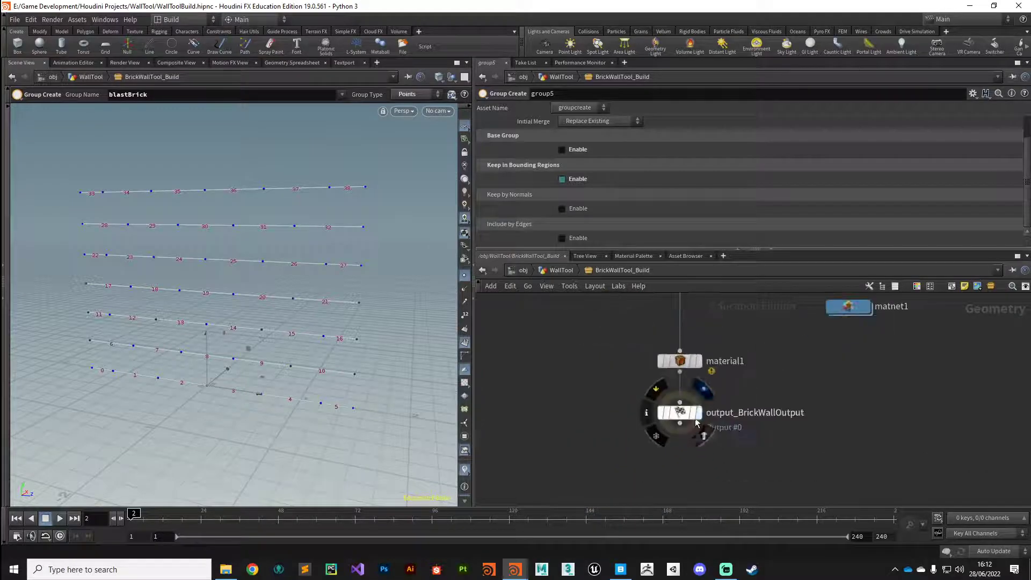
- Back in /obj/WallTool, wire sphere1's output into BrickWallTool_Build's second input
left_click(679, 413)
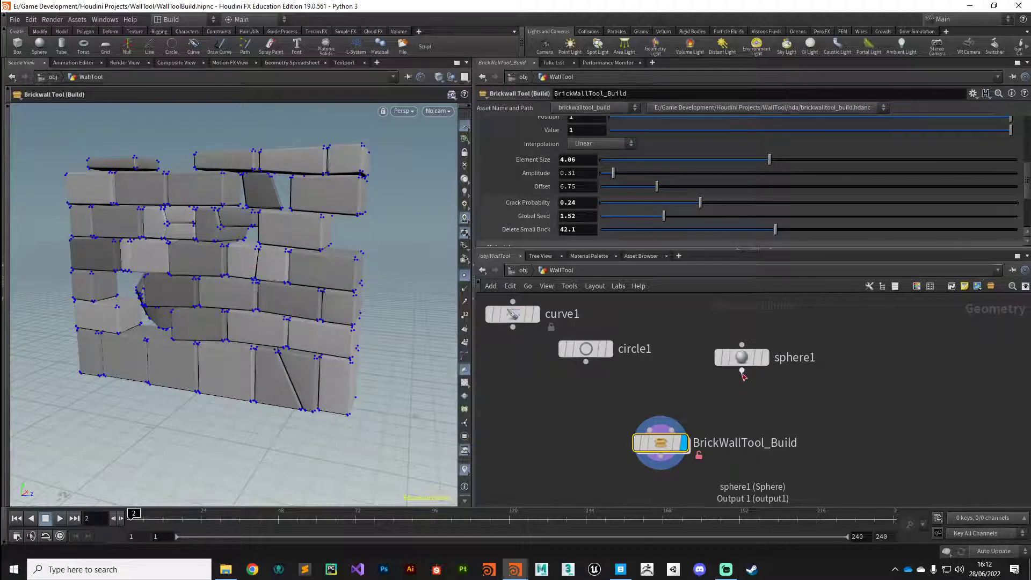
left_click(660, 442)
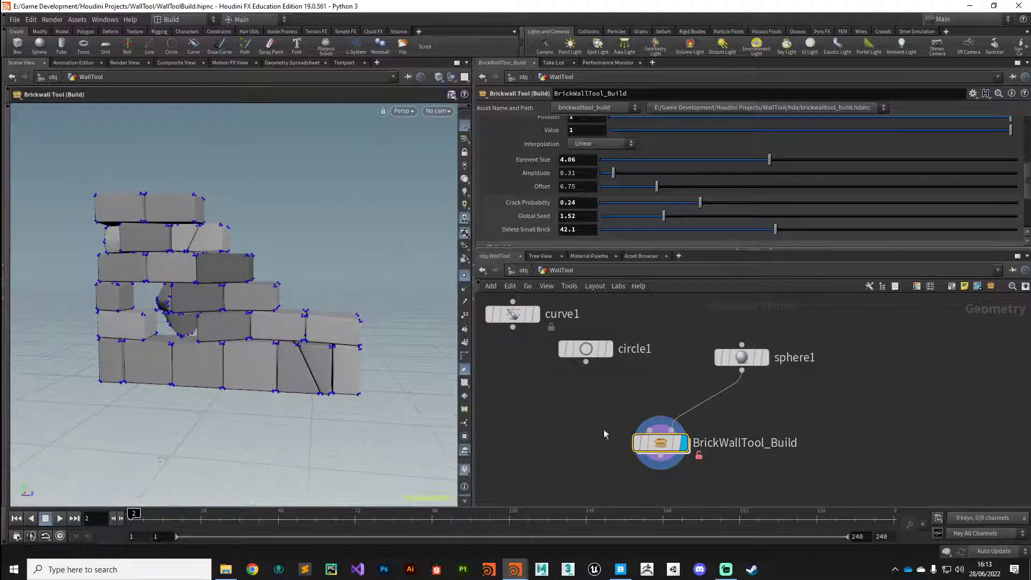
left_click(742, 356)
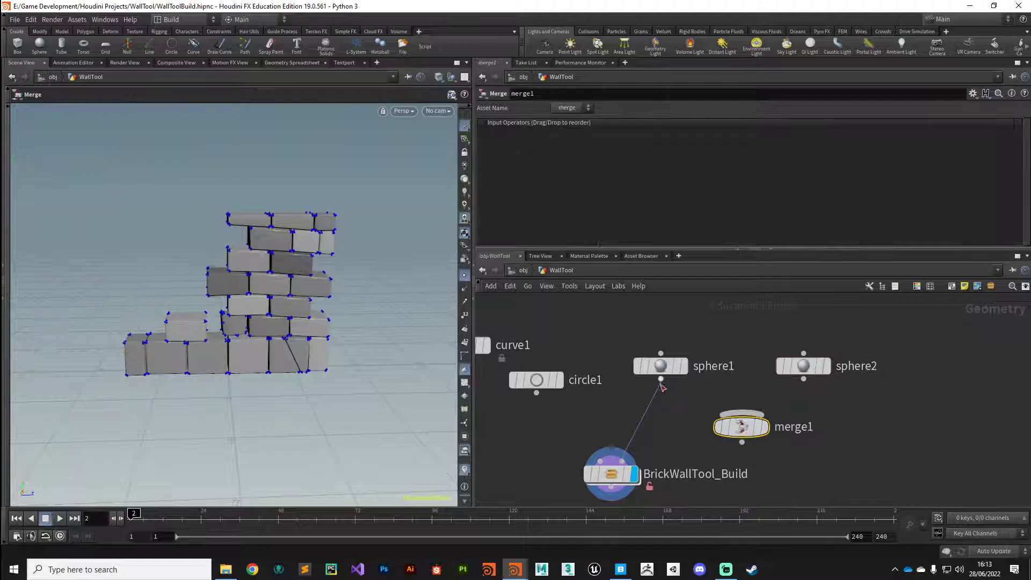
- Merge sphere1 and sphere2 through merge1 into the wall asset and view the damaged result
left_click(804, 365)
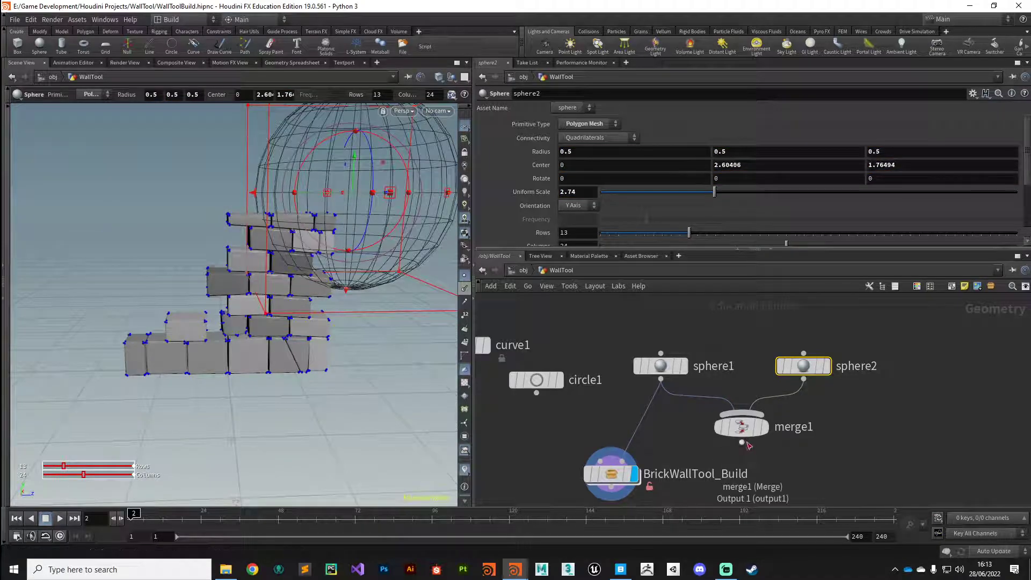
left_click(610, 475)
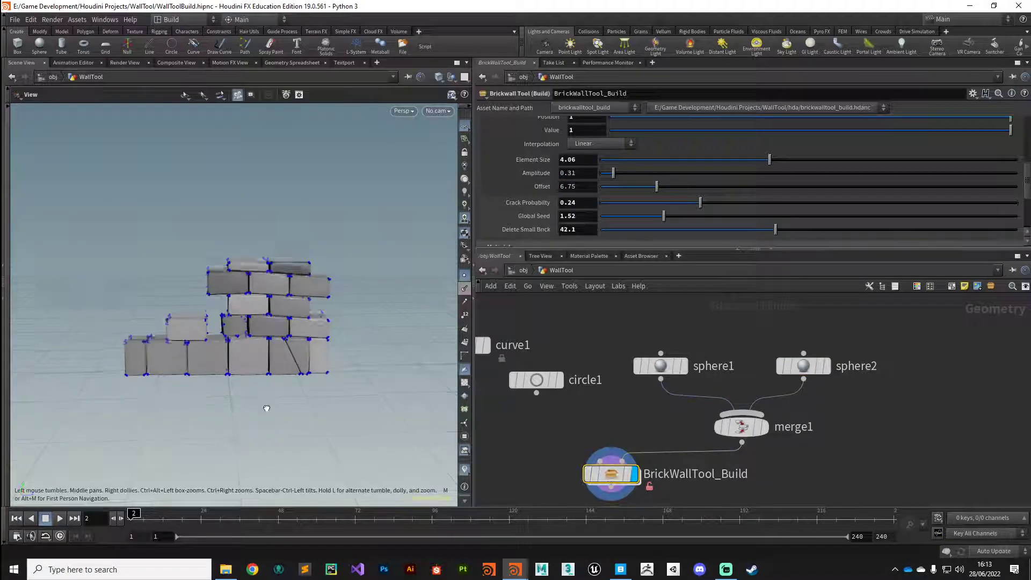
left_click(803, 365)
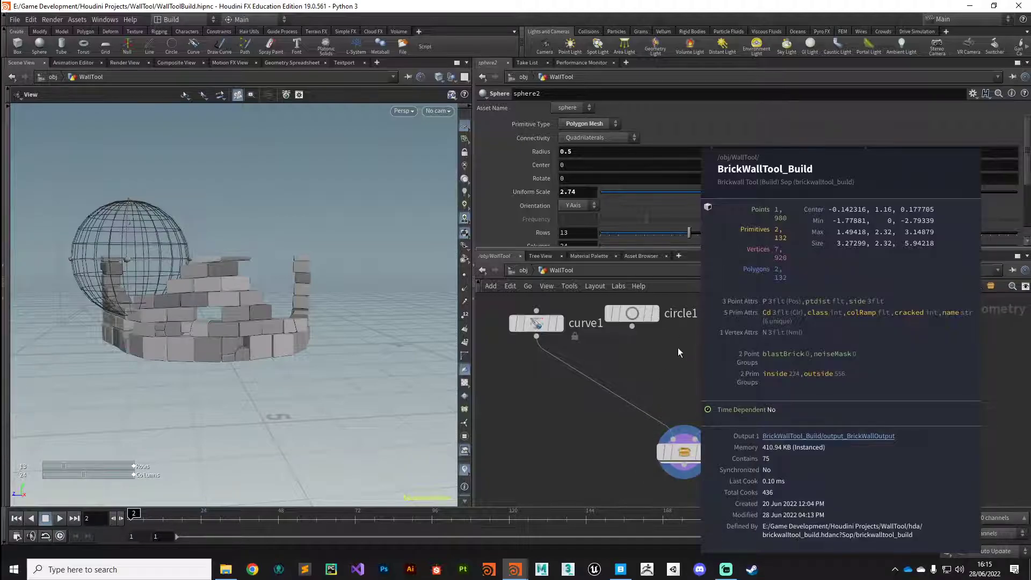
left_click(877, 344)
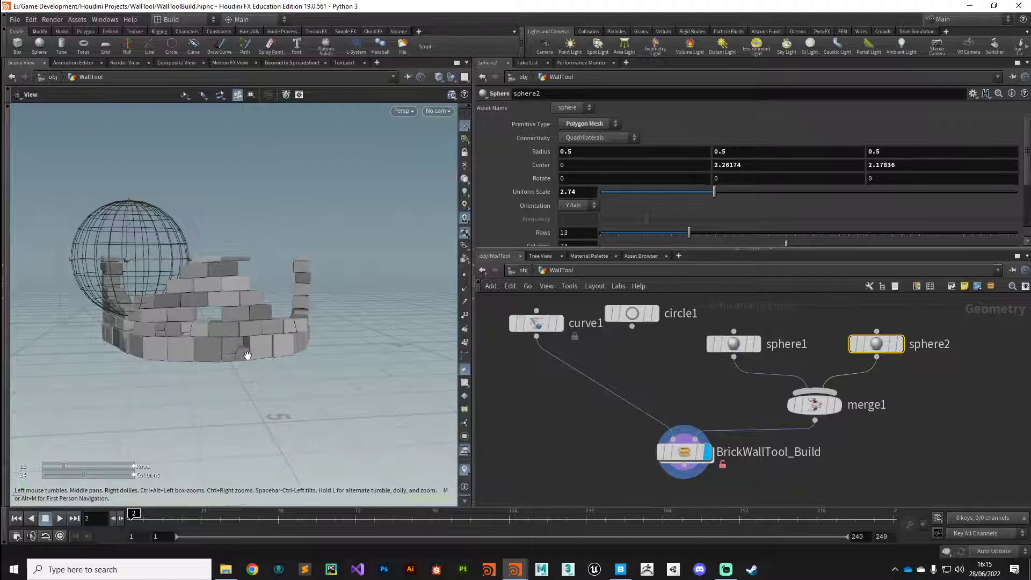
mouse_move(251, 287)
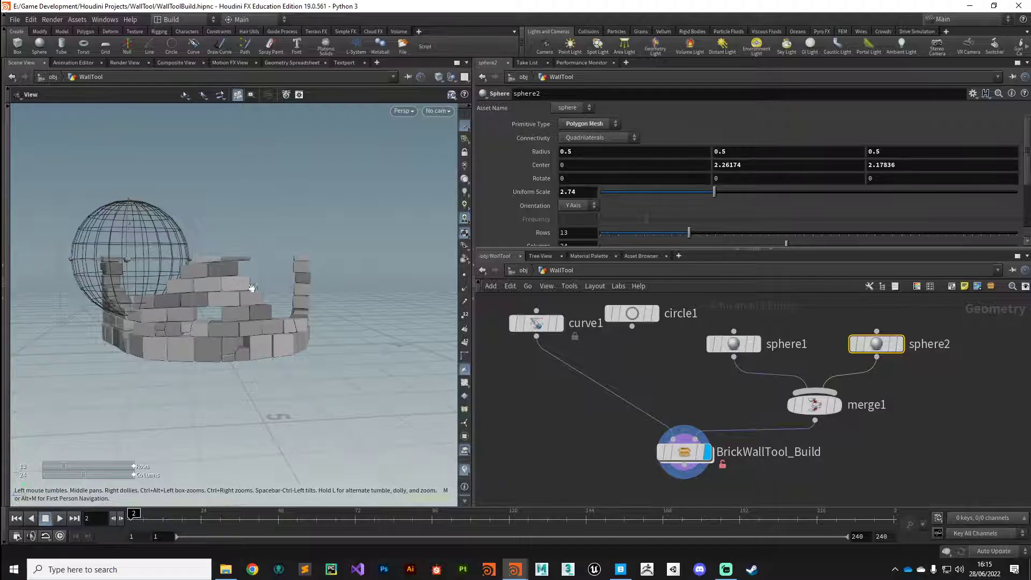